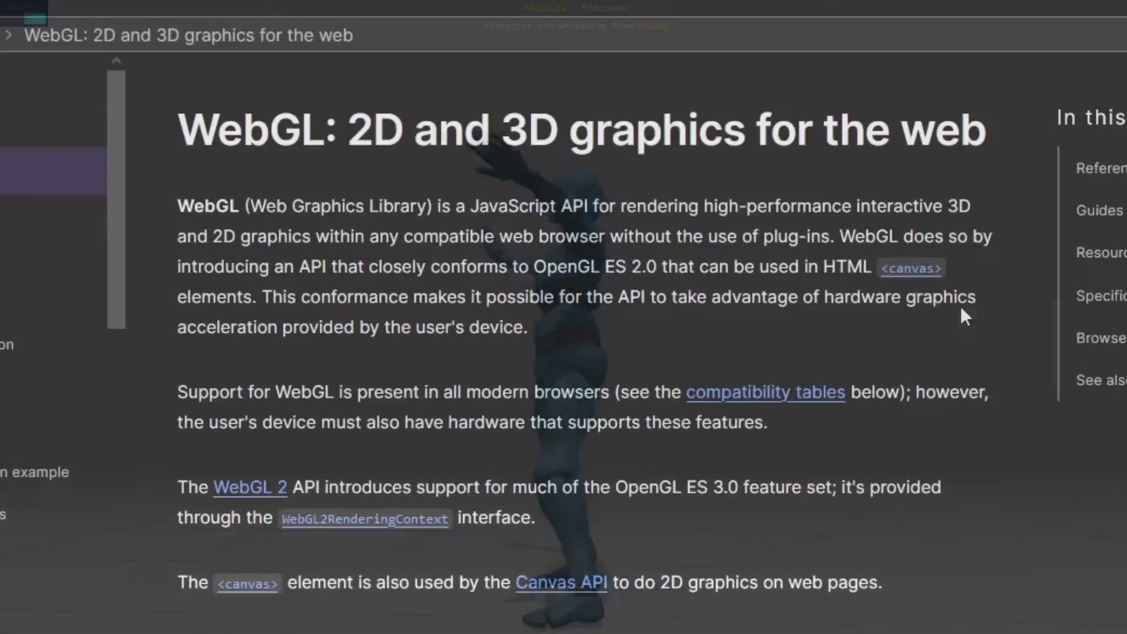
Reach get.webgl.org from the Google results, then follow its link to Mozilla's browser support site
scroll(down, 3)
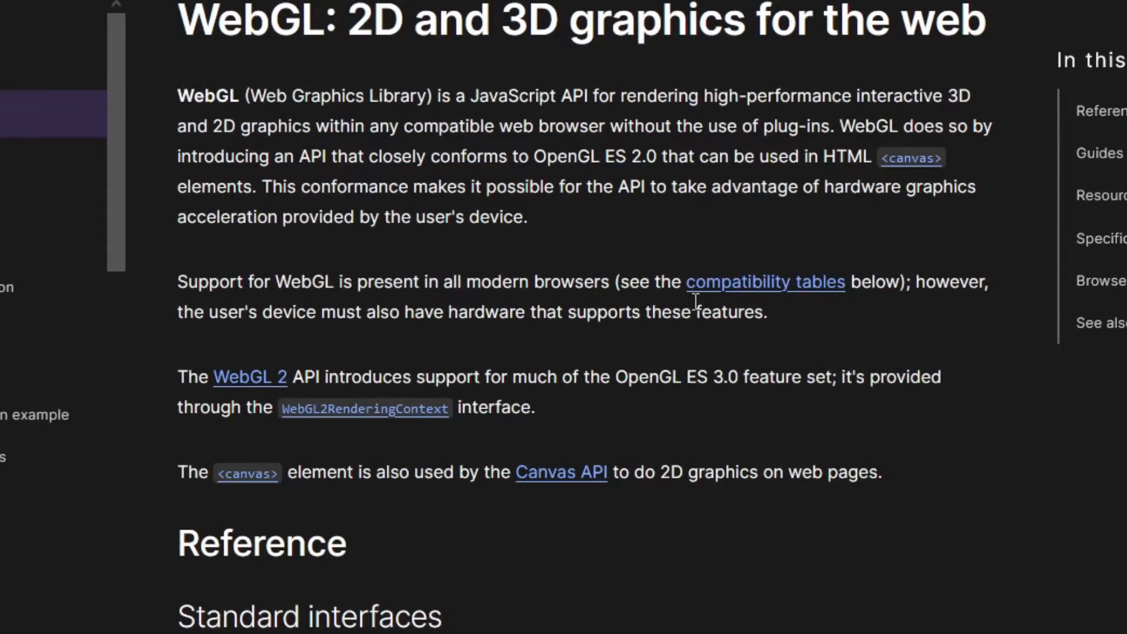
scroll(down, 3)
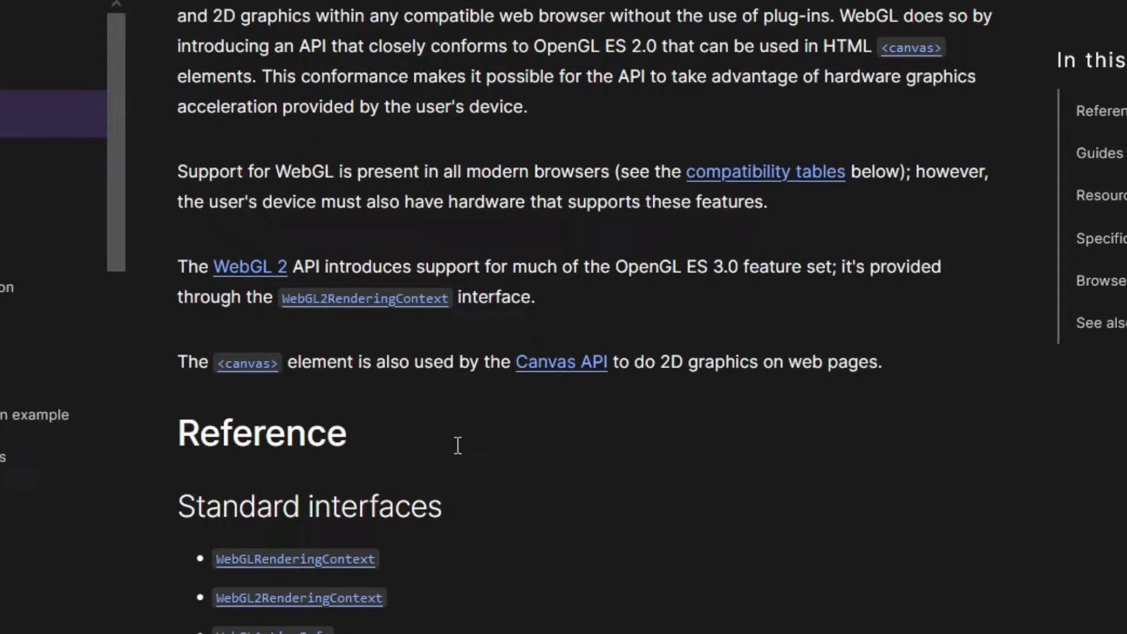
scroll(down, 3)
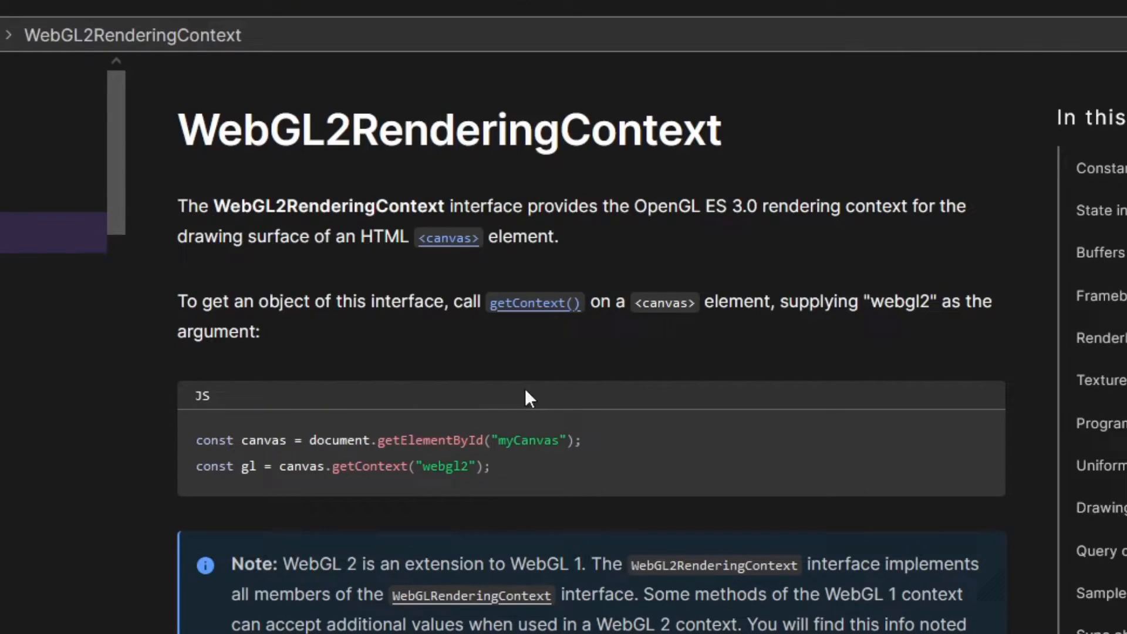
scroll(down, 3)
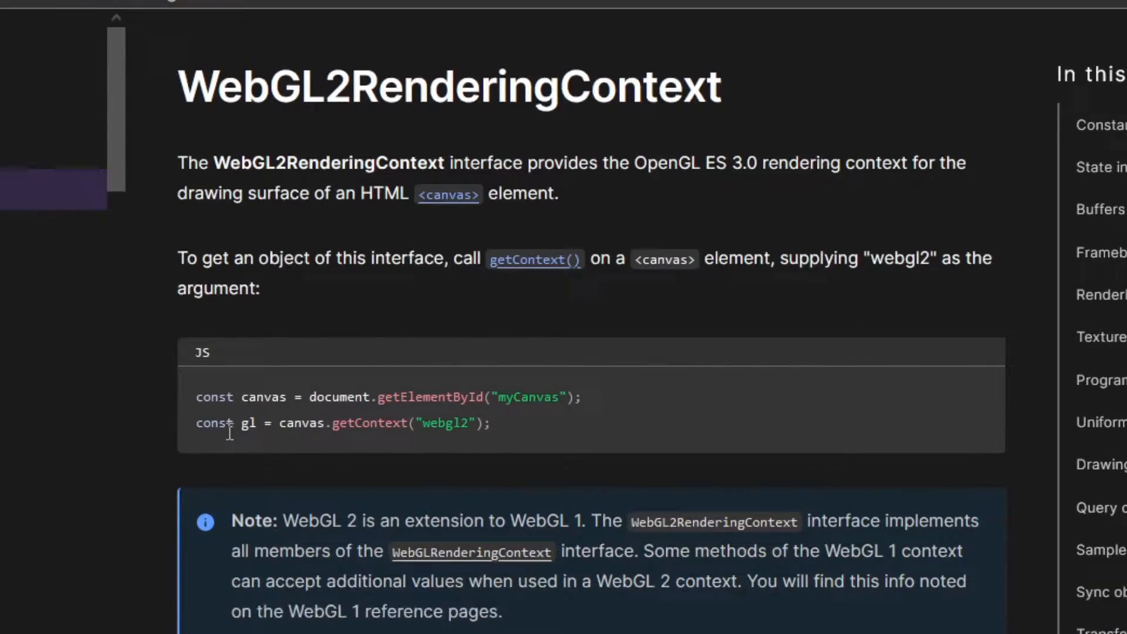
scroll(down, 3)
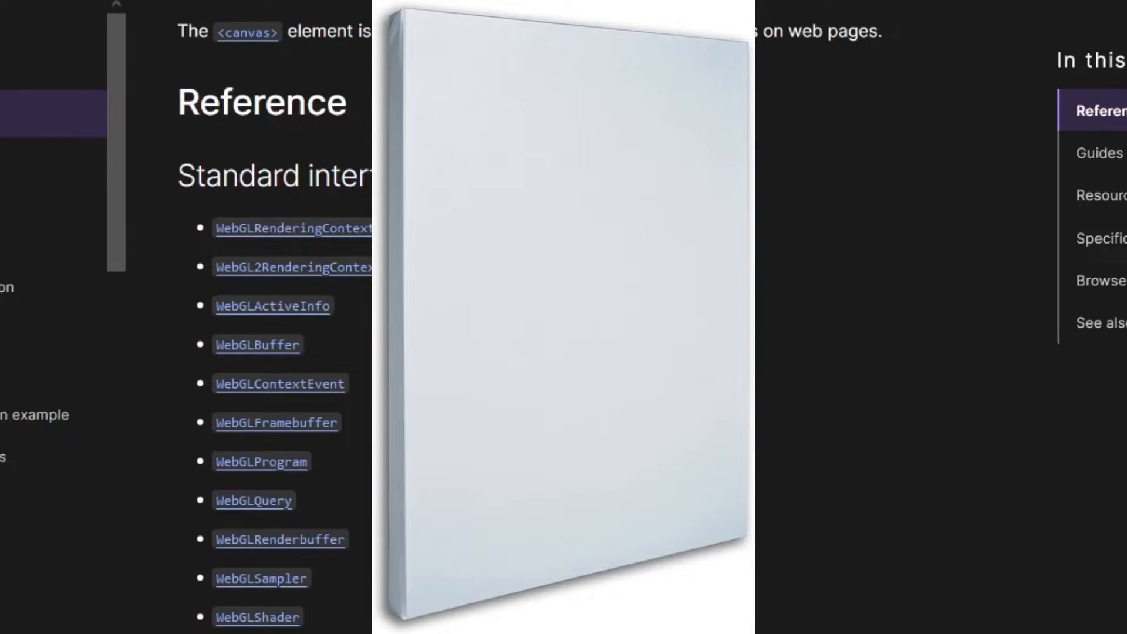
scroll(down, 3)
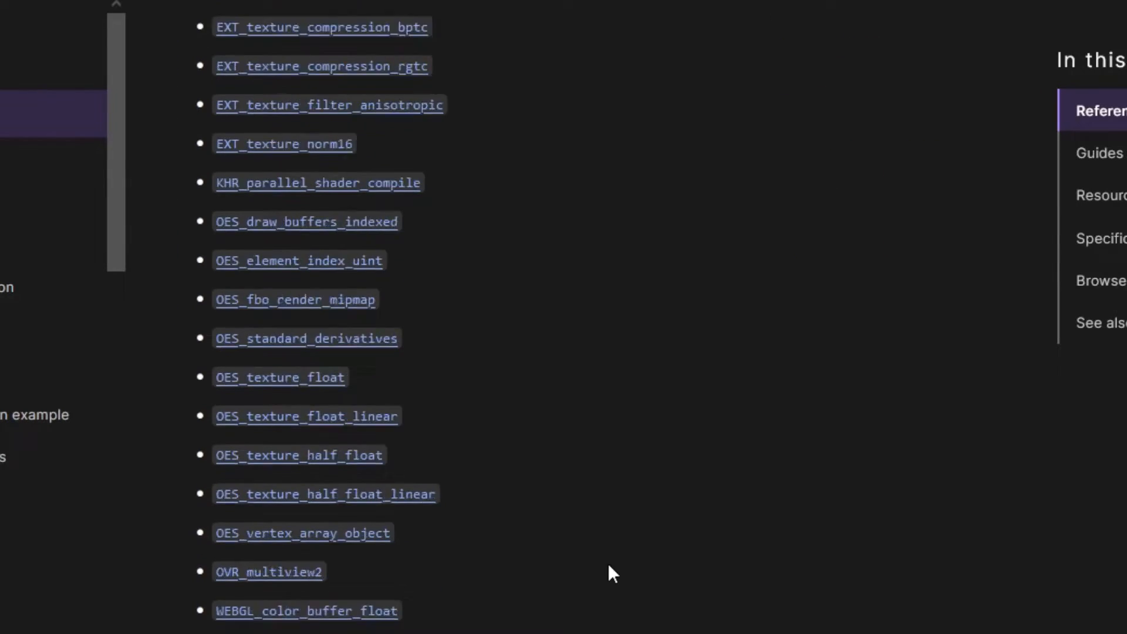
scroll(down, 3)
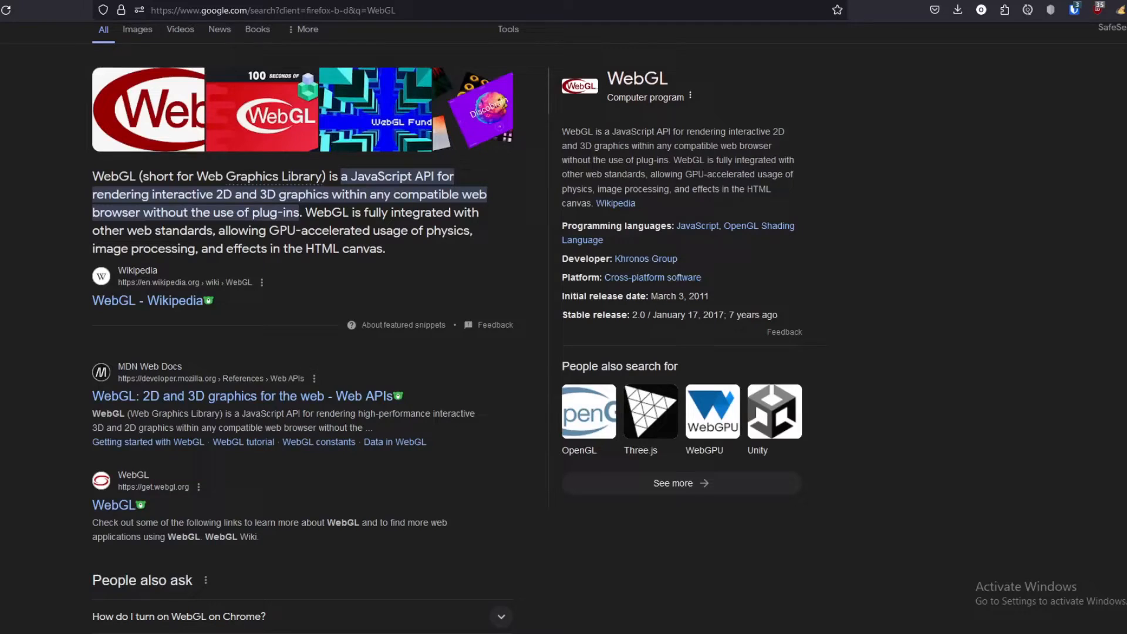
click(109, 505)
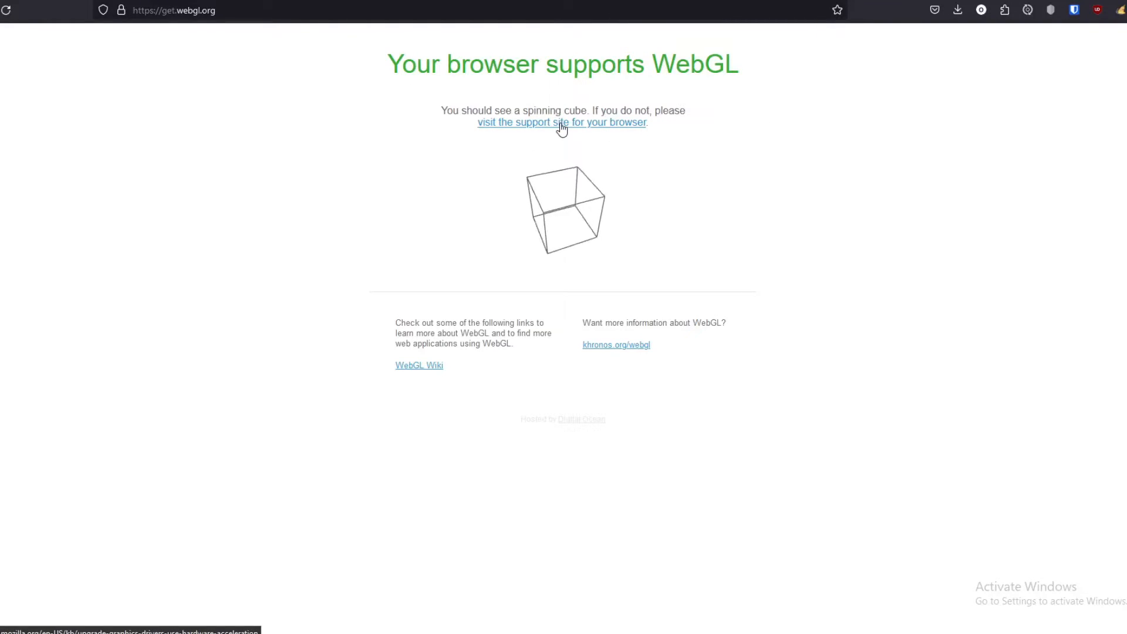
click(562, 122)
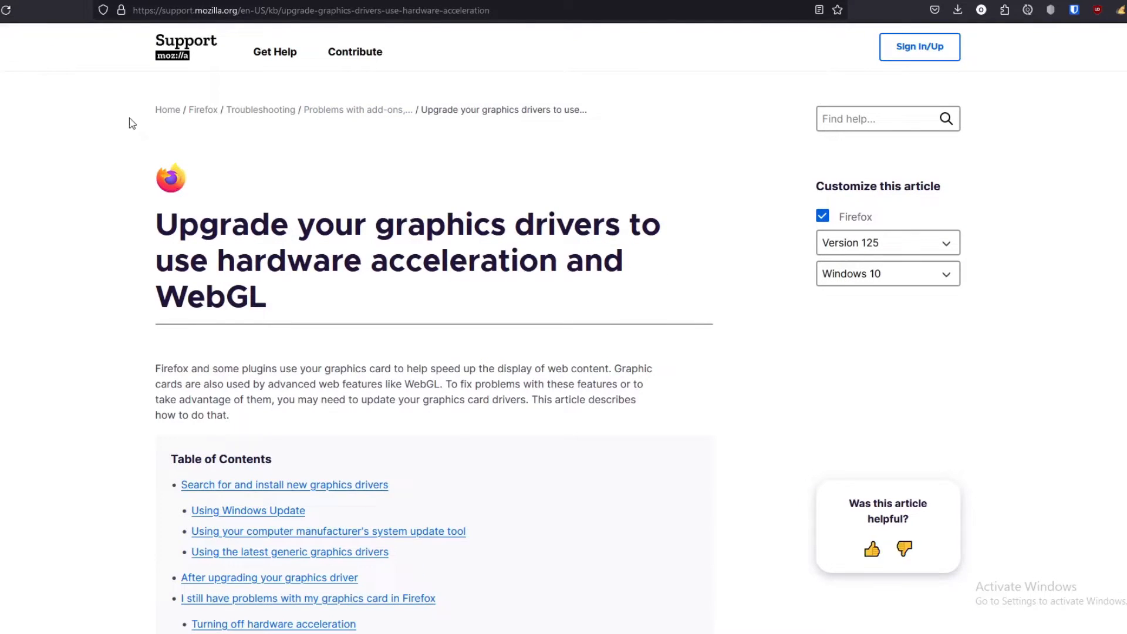
Read the graphics driver article down to its hardware acceleration and WebGL sections
scroll(down, 3)
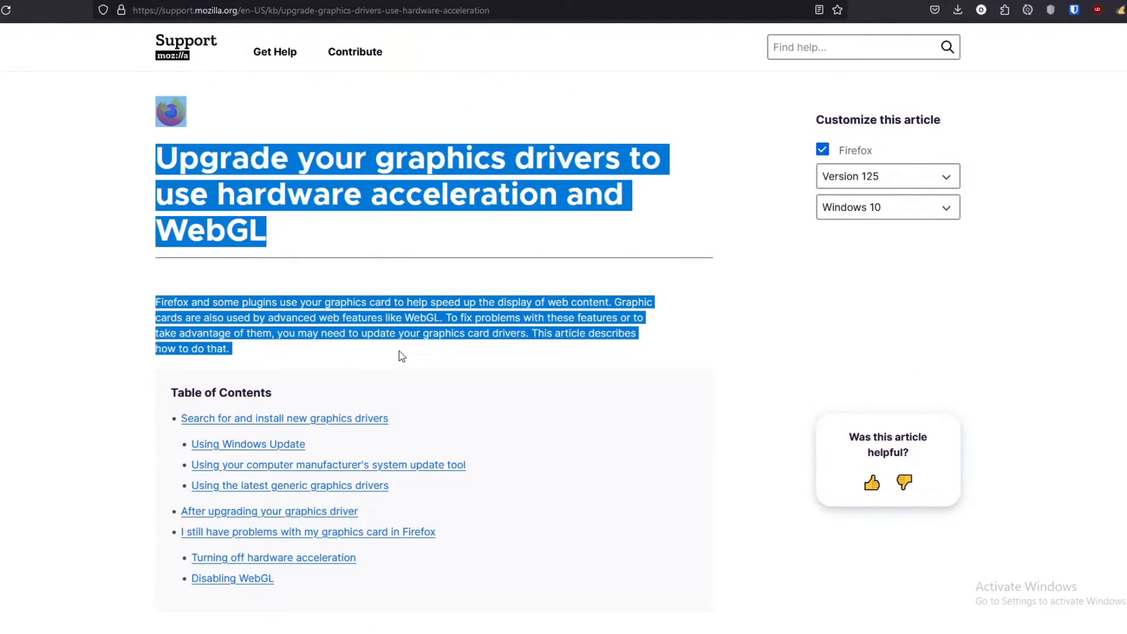
scroll(down, 3)
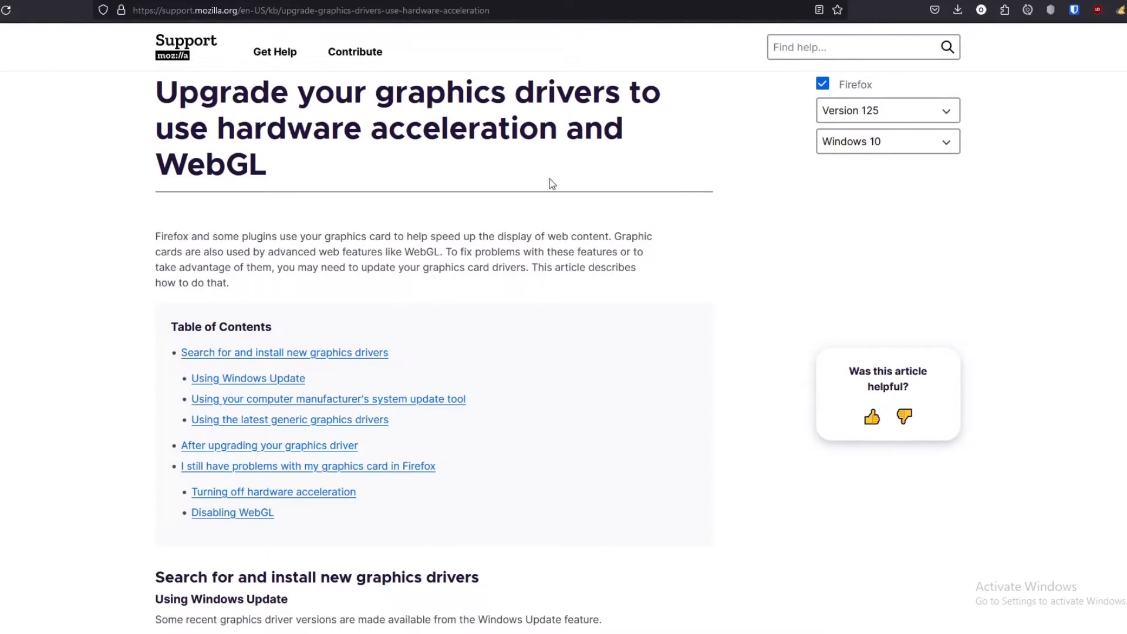
scroll(down, 3)
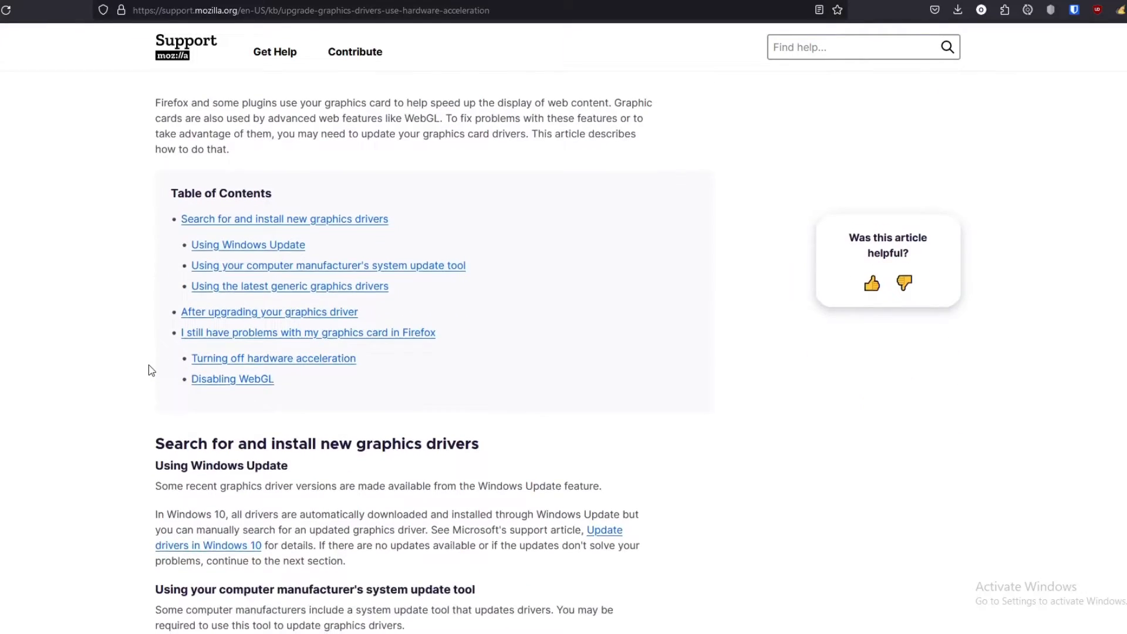
scroll(down, 3)
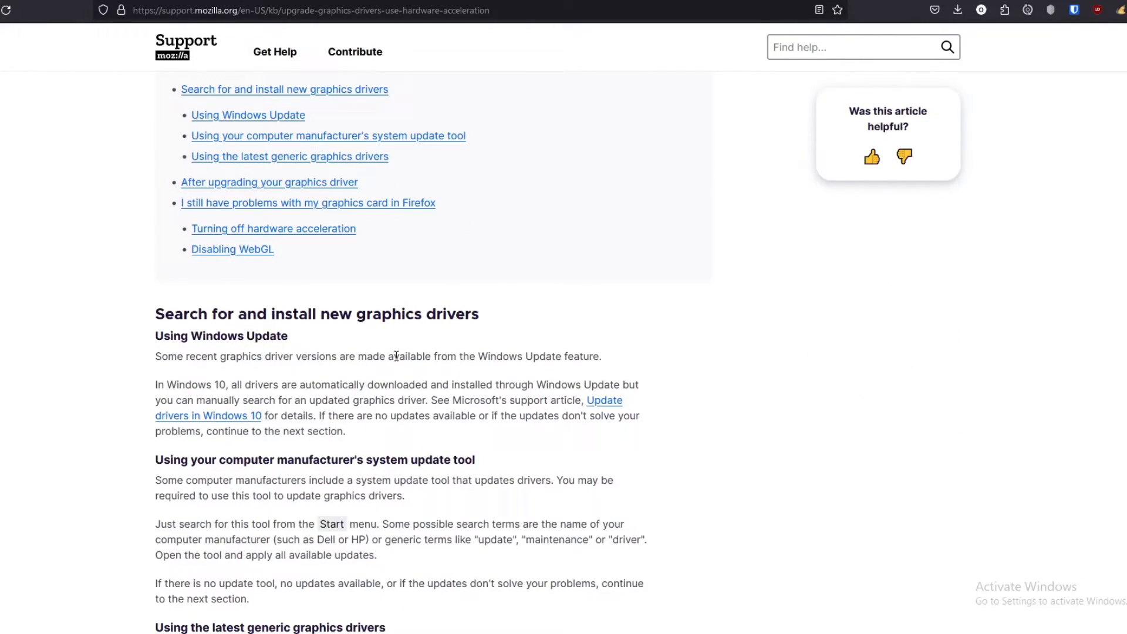
scroll(down, 3)
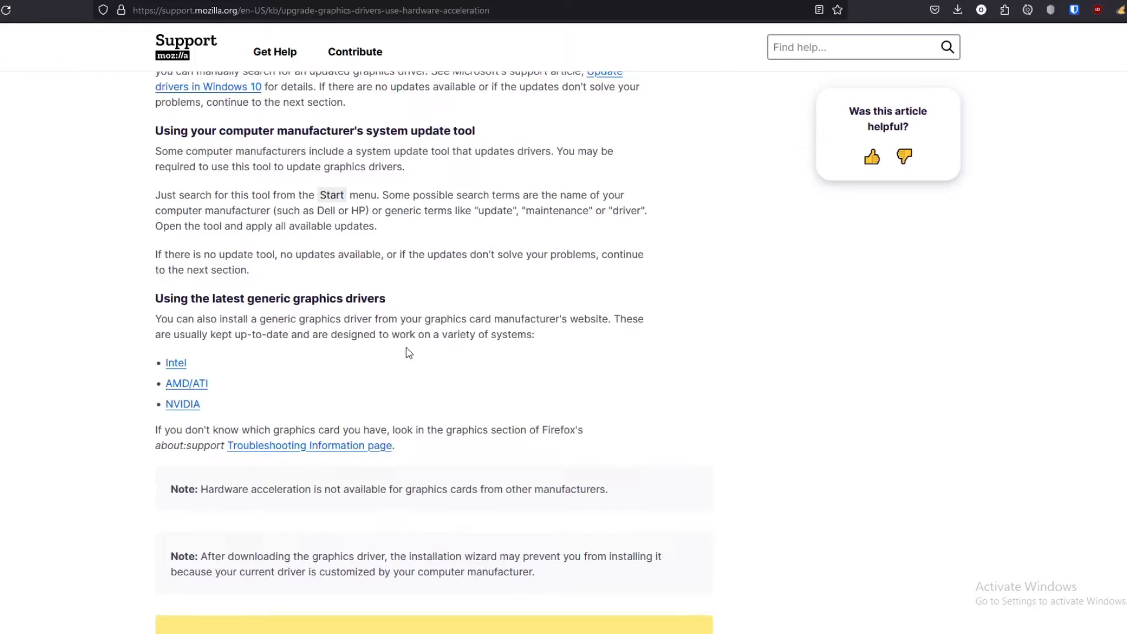
scroll(down, 3)
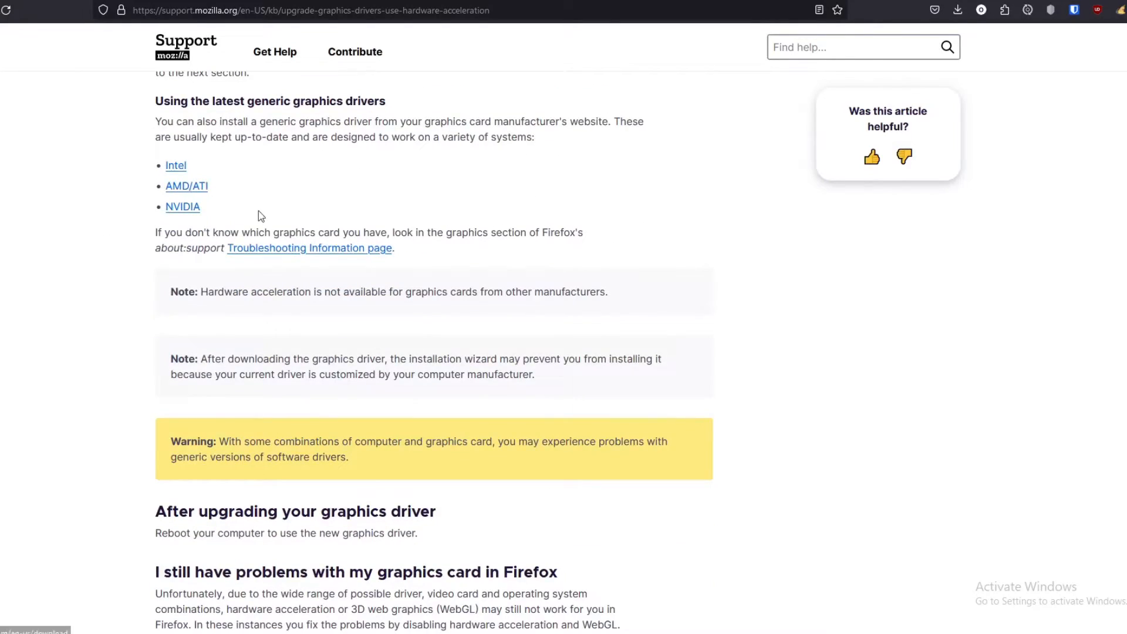
scroll(down, 3)
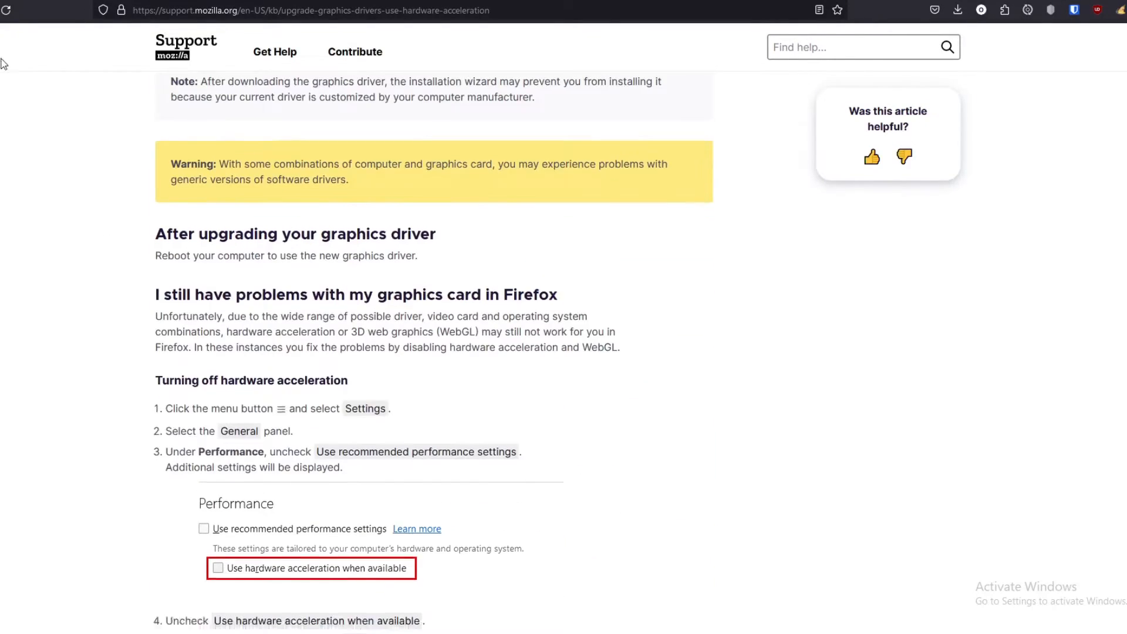
scroll(down, 3)
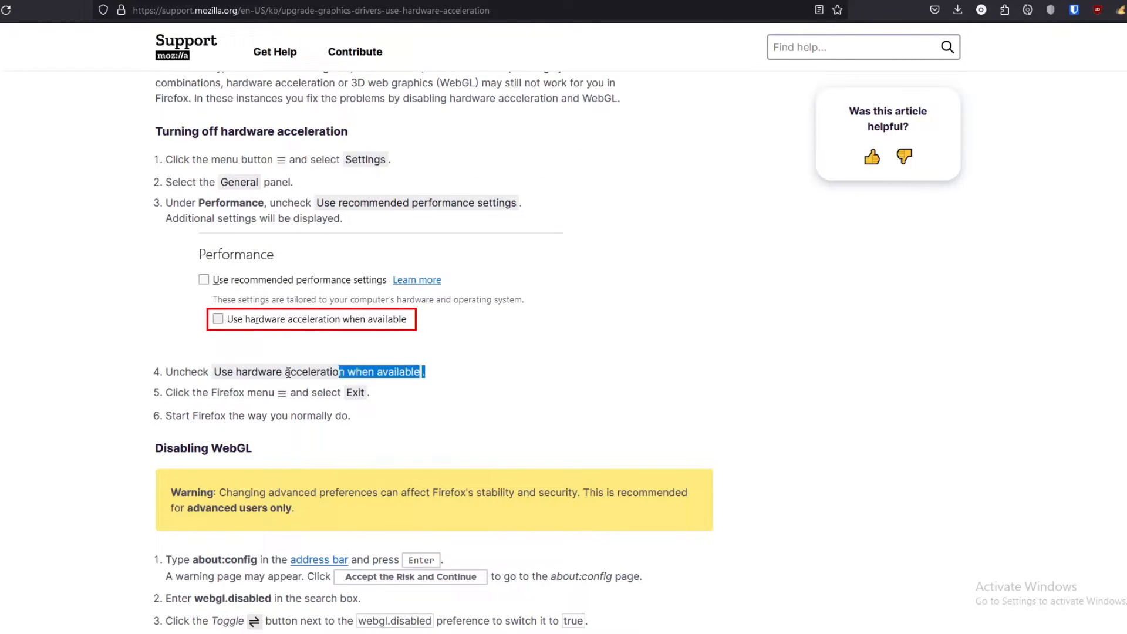
click(76, 291)
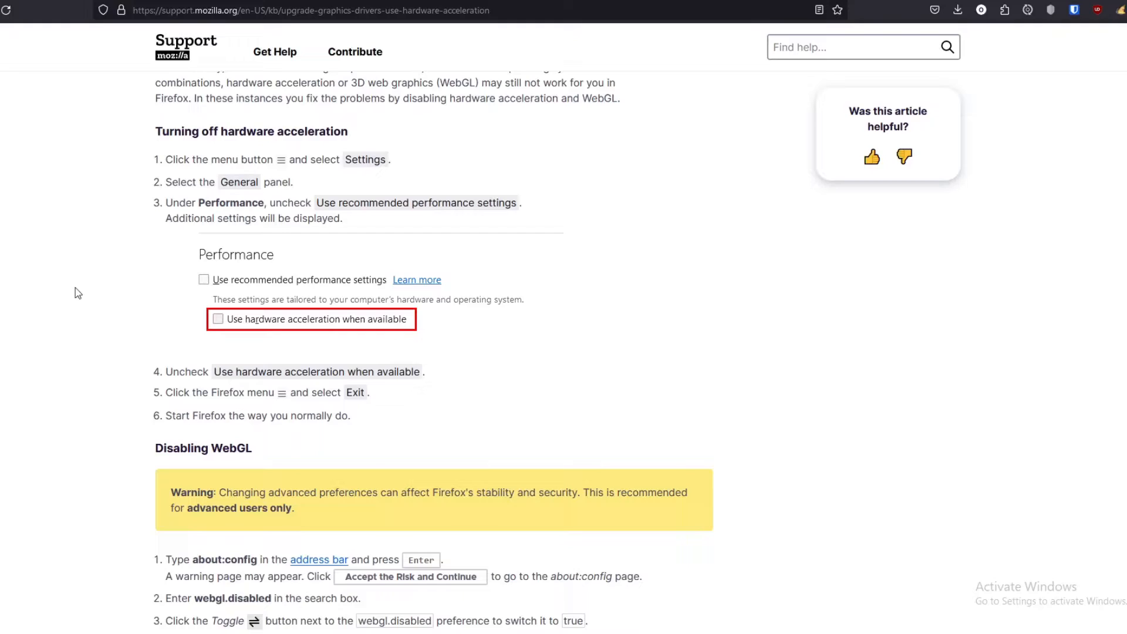
scroll(down, 3)
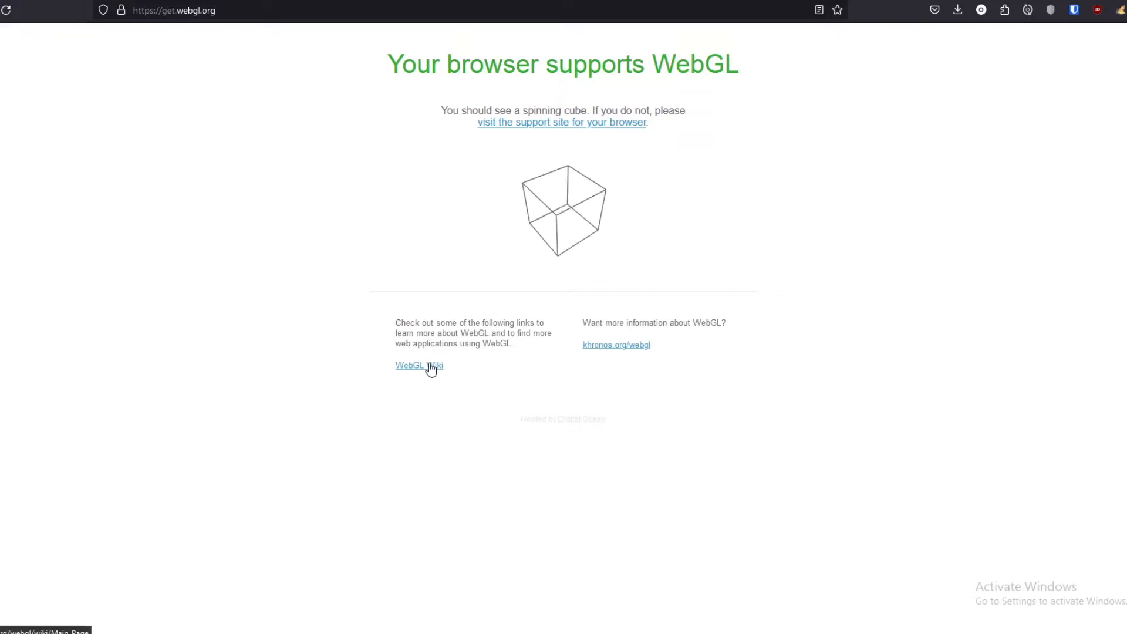
Follow the WebGL Wiki link toward the three.js homepage and its project gallery
click(419, 365)
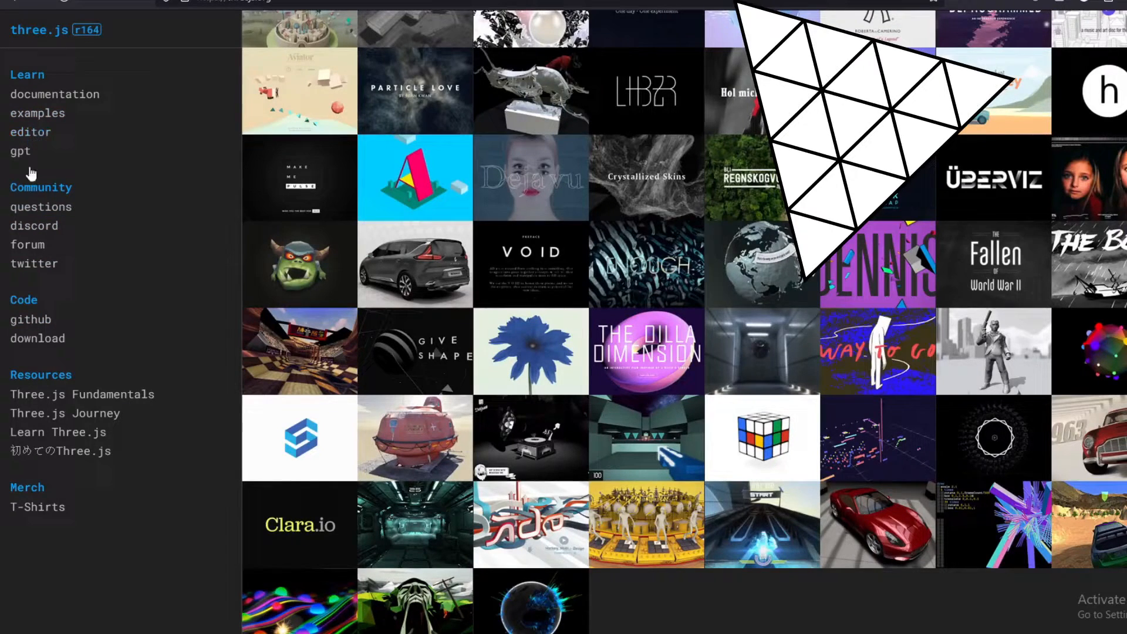
Go to the three.js examples page, landing on the animation keyframes demo
click(30, 132)
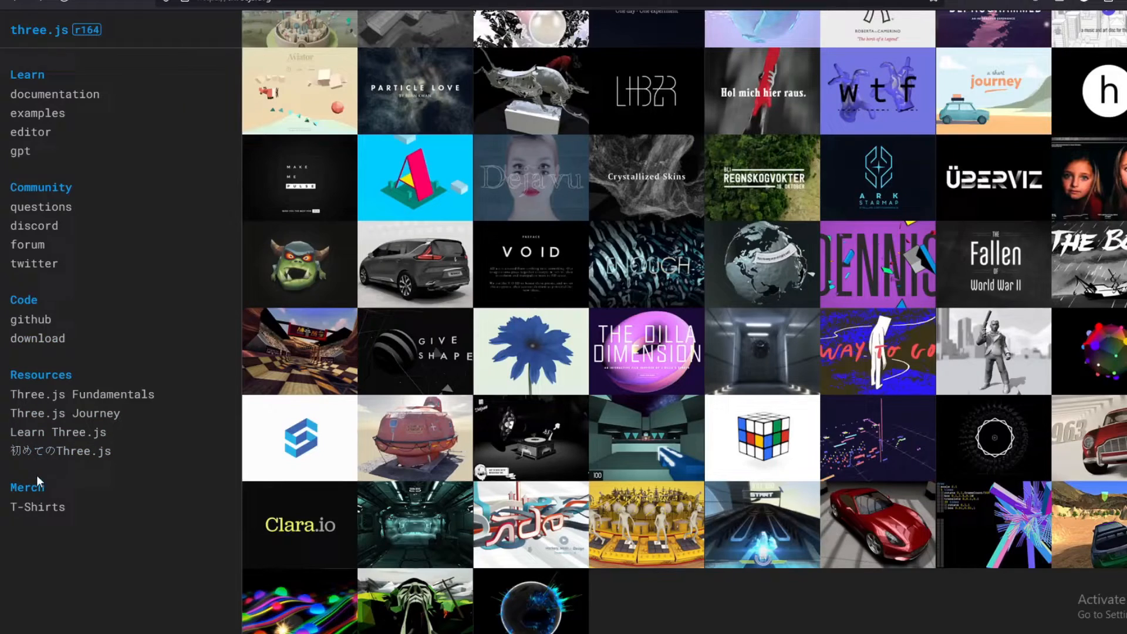
click(38, 113)
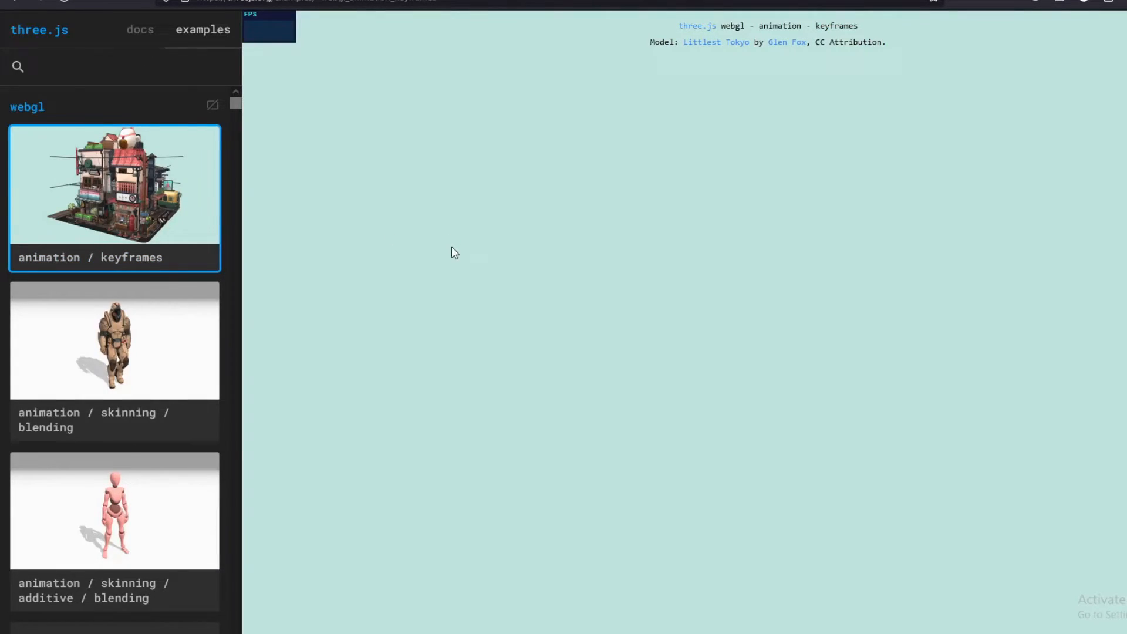
Browse down the three.js examples list toward the additive animation blending demo
scroll(down, 3)
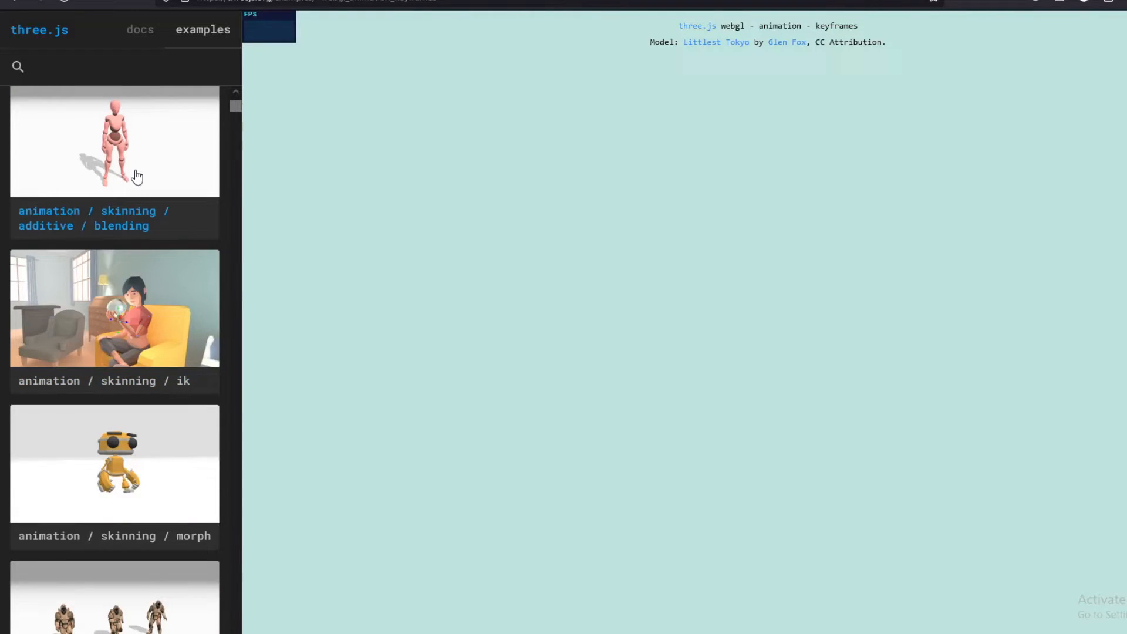
scroll(down, 3)
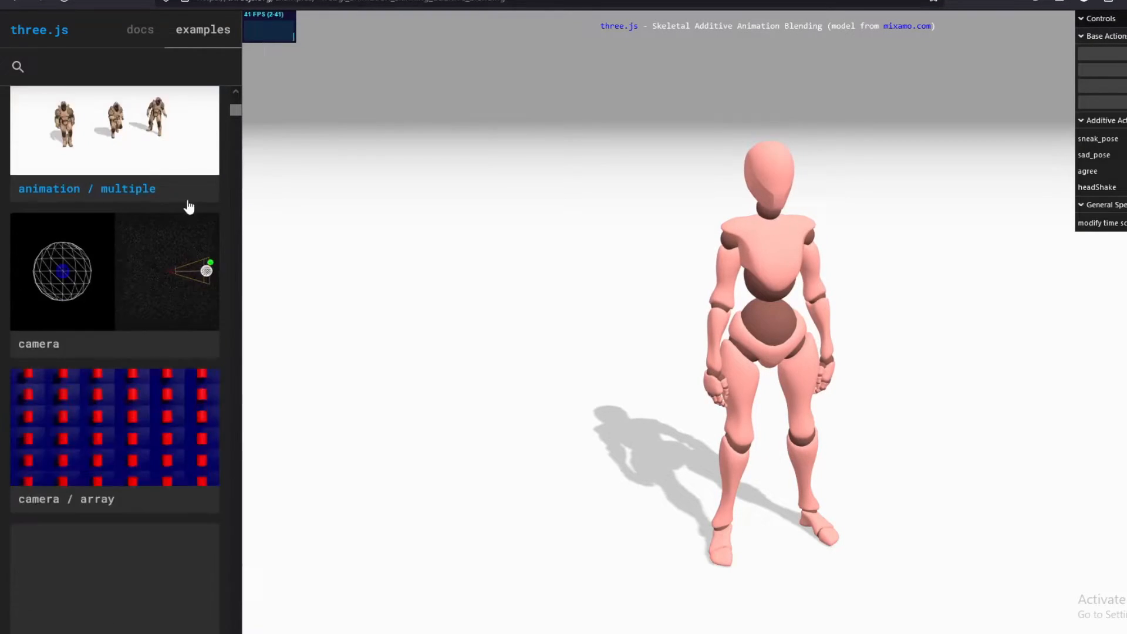
scroll(down, 3)
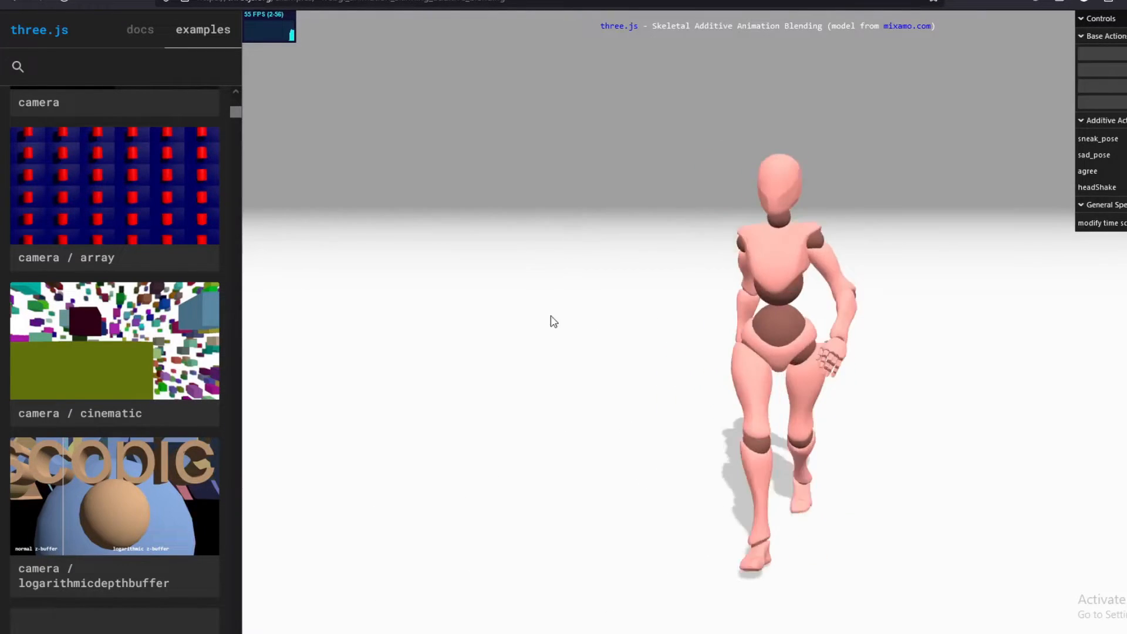
scroll(down, 3)
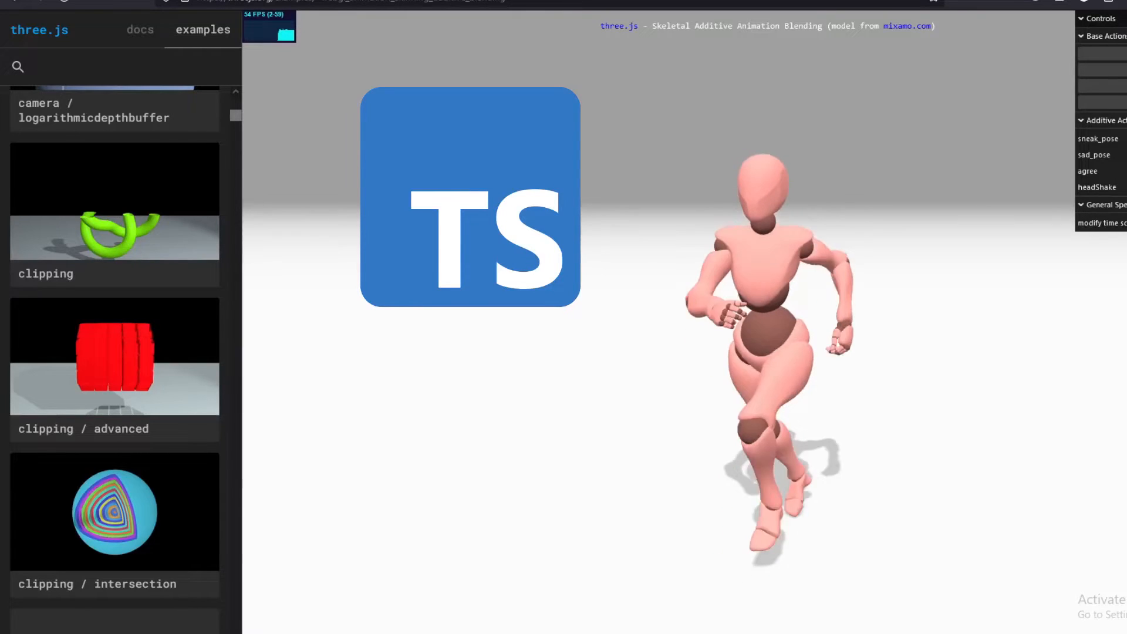
mouse_move(885, 231)
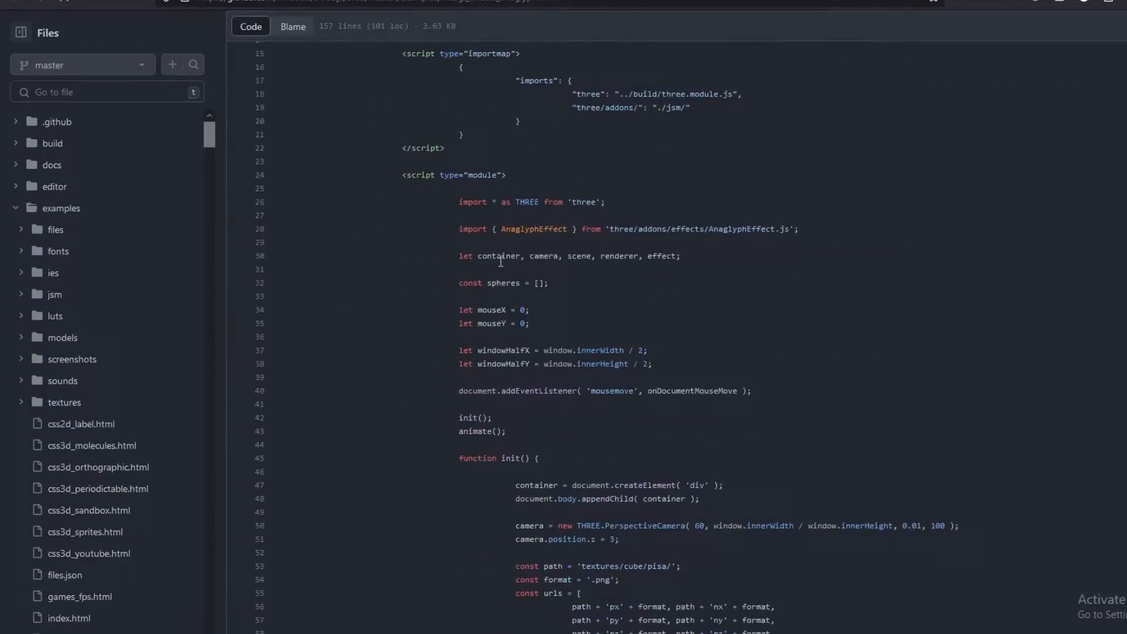
scroll(down, 3)
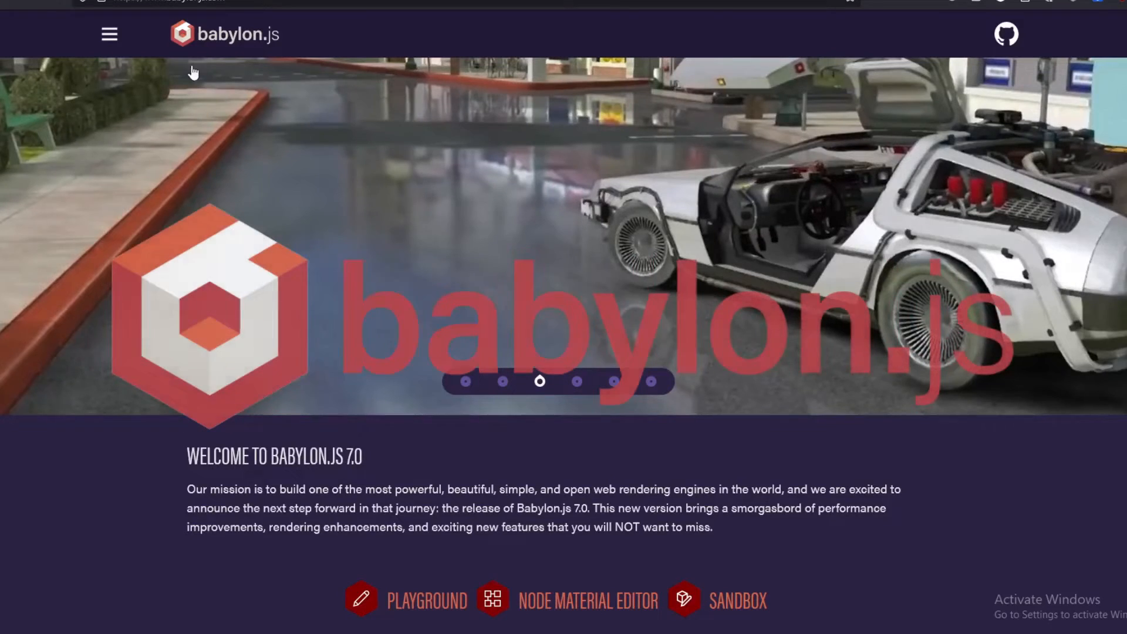
Launch the Space Pirates spaceship game demo from the Babylon.js showcase
click(737, 599)
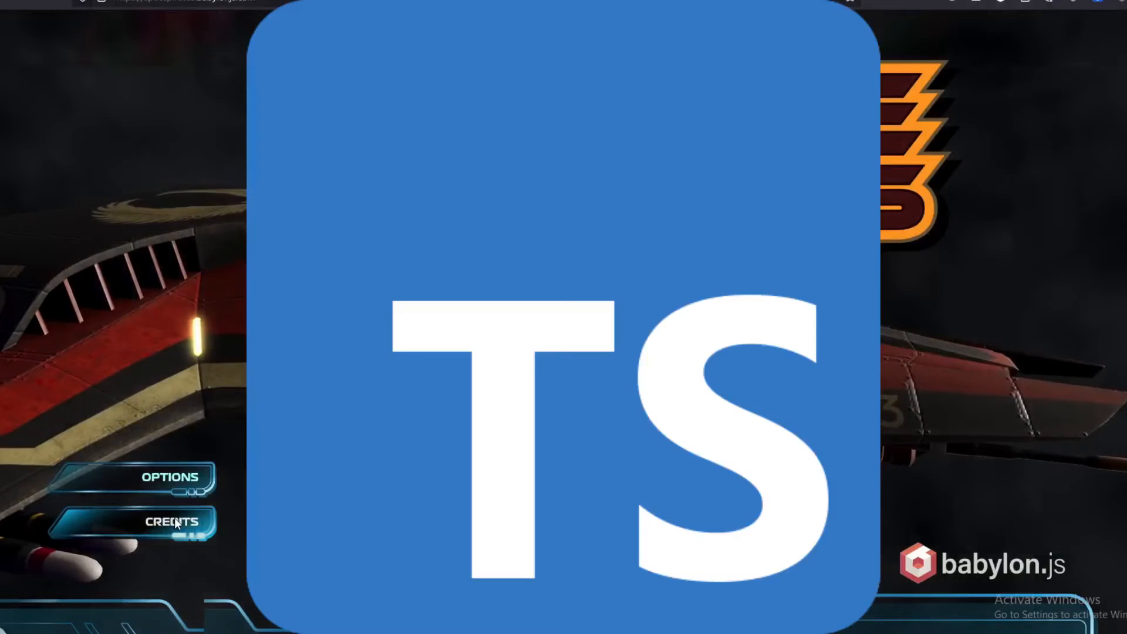
View the Space Pirates credits, return to the title menu and start the game
click(172, 521)
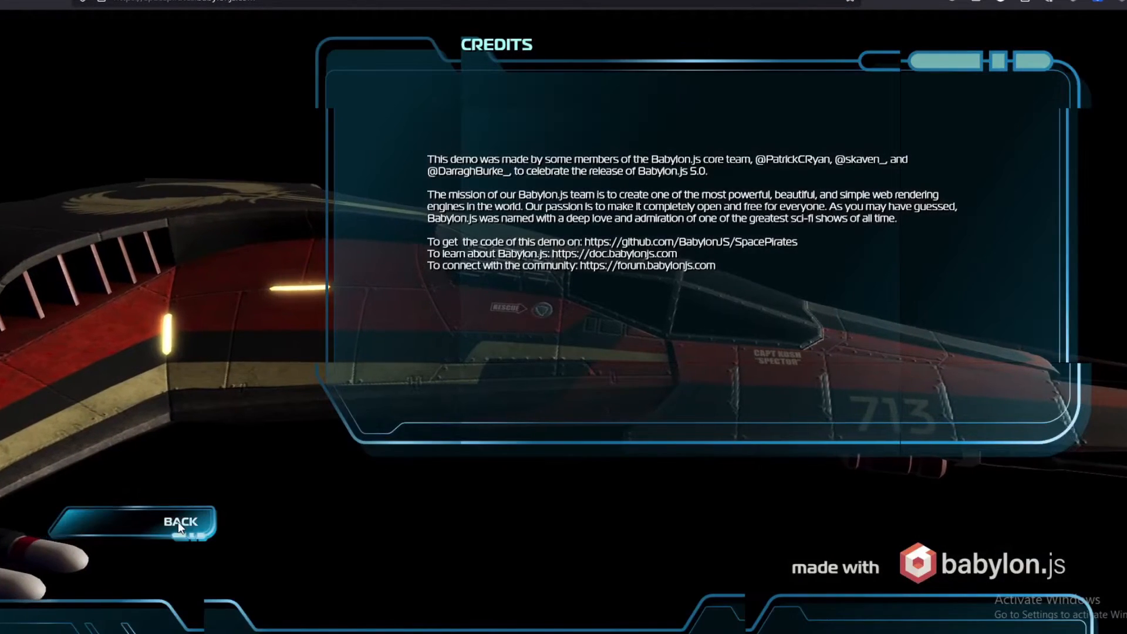
click(181, 527)
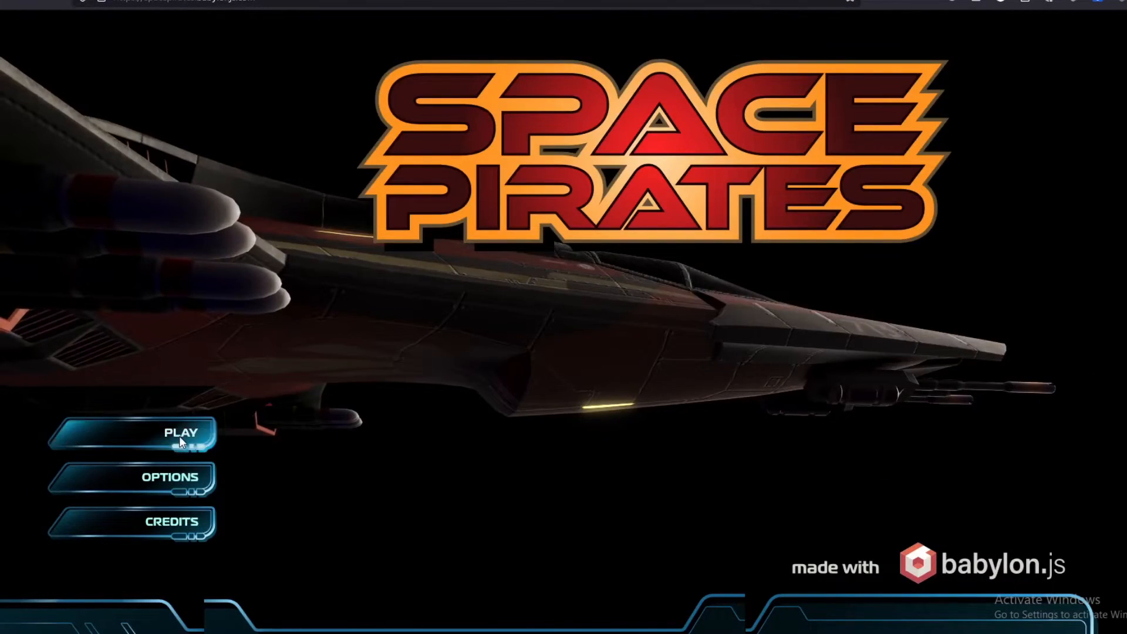
click(181, 433)
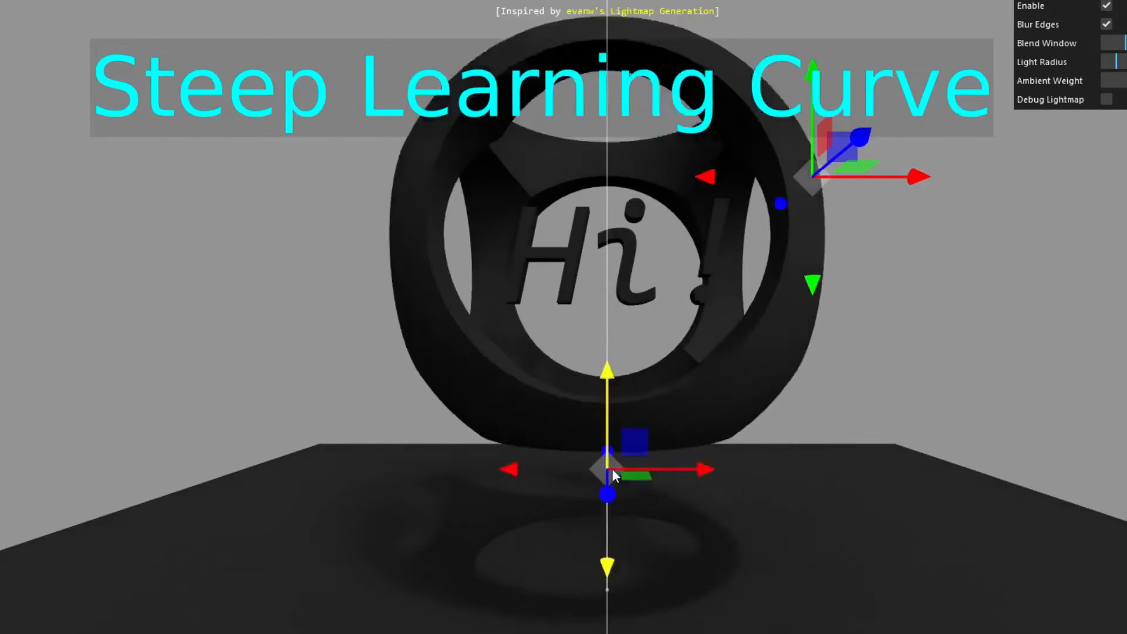
Lower the Hi! ring model and slide it left along X so its floor shadow updates
drag(615, 475, 561, 564)
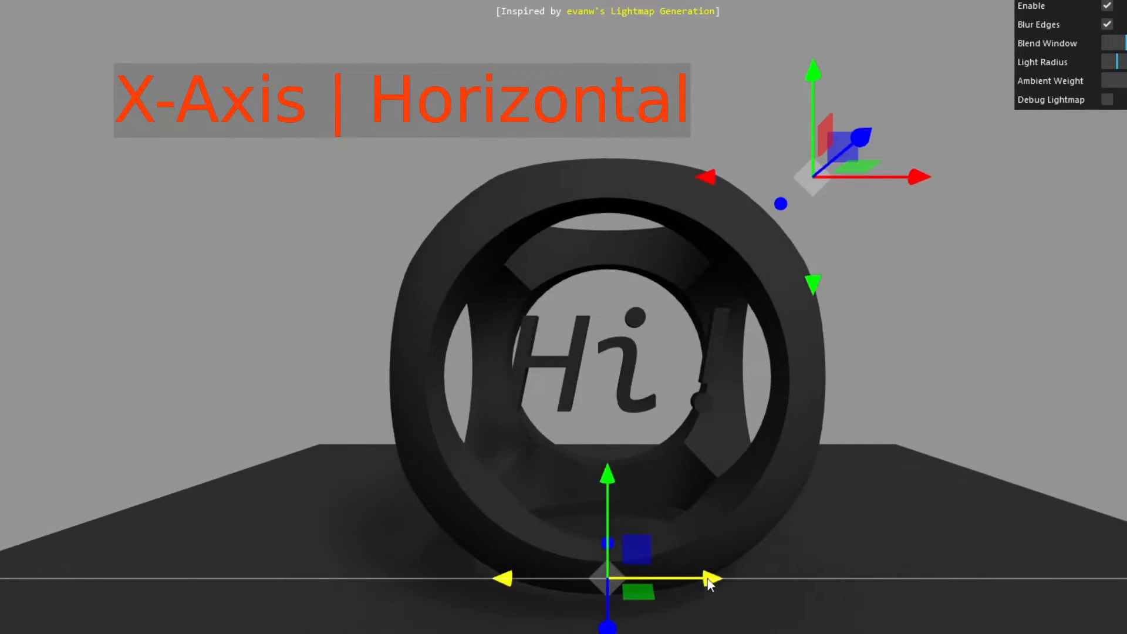
drag(711, 580, 596, 579)
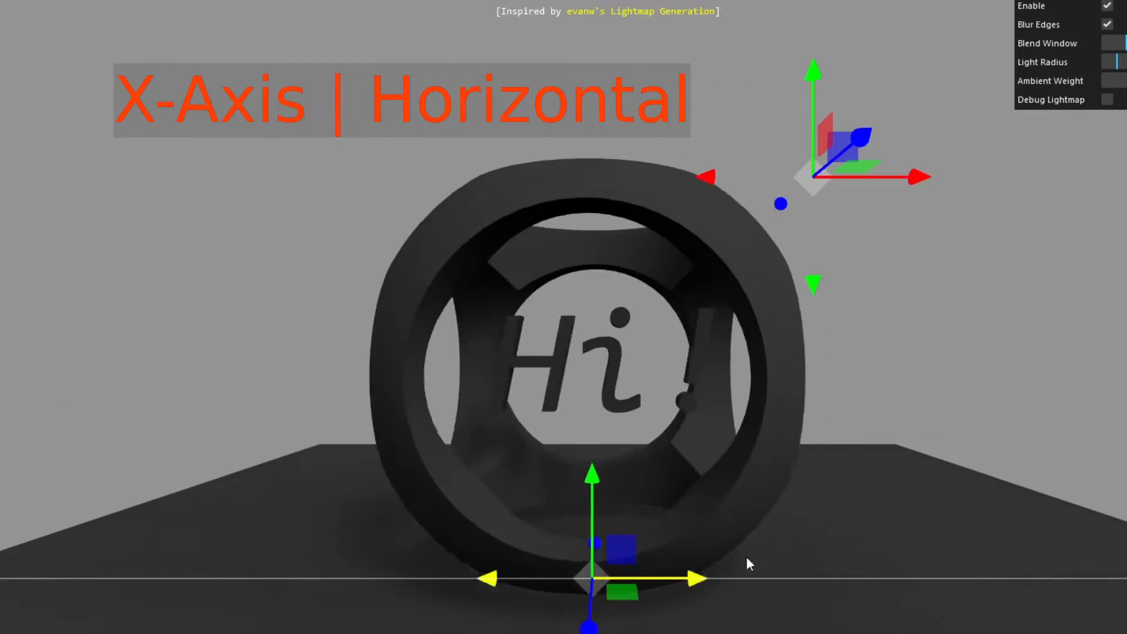
click(1107, 99)
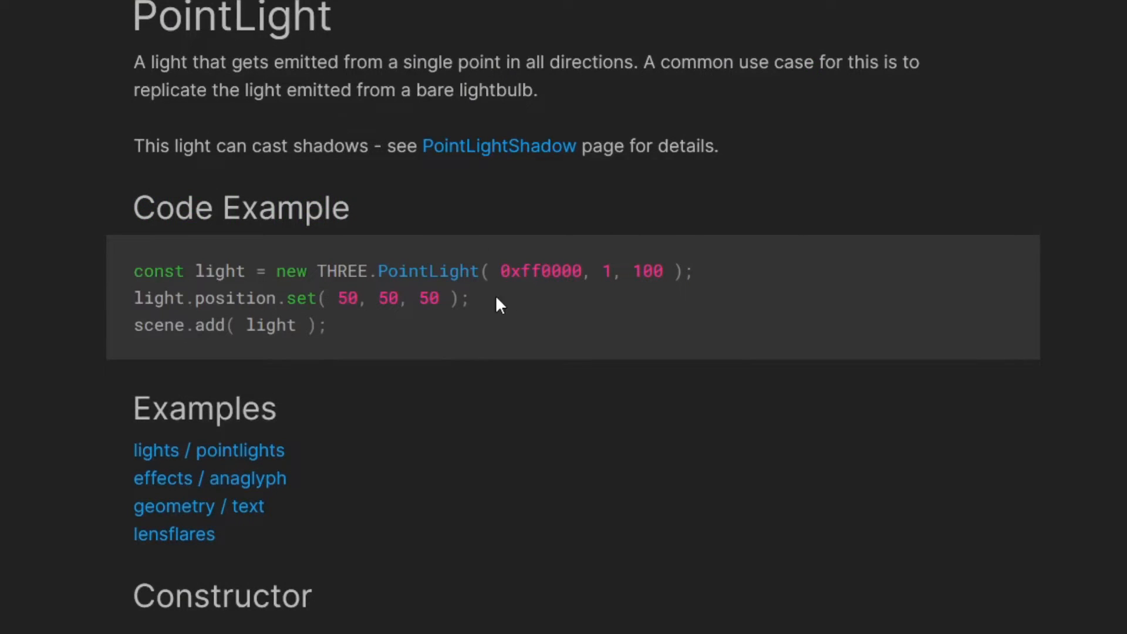
mouse_move(481, 343)
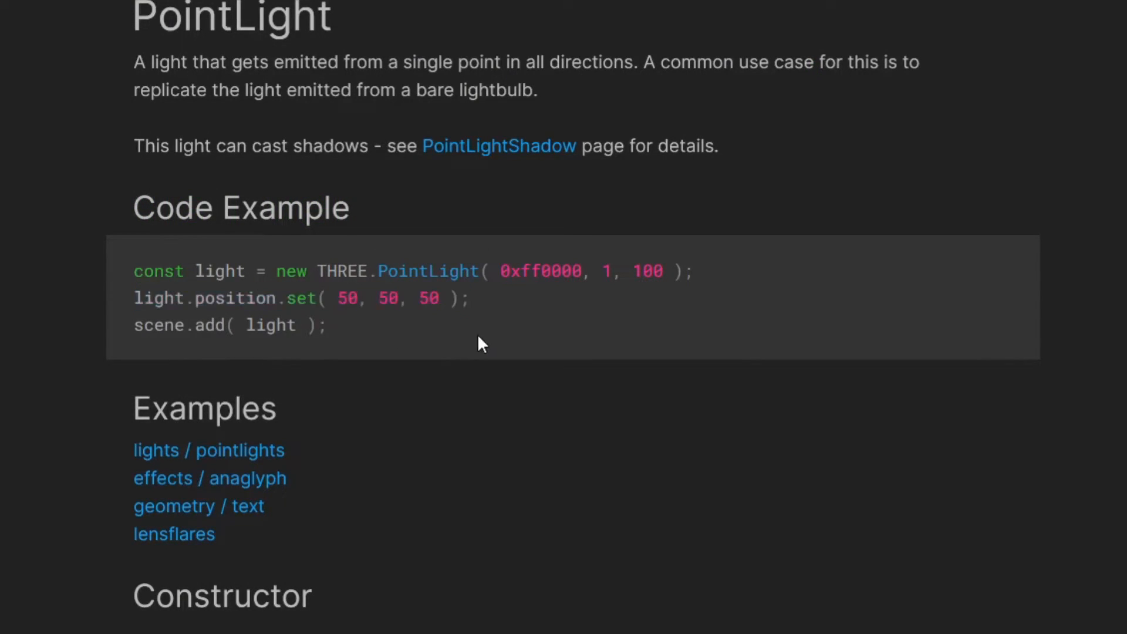
double_click(388, 299)
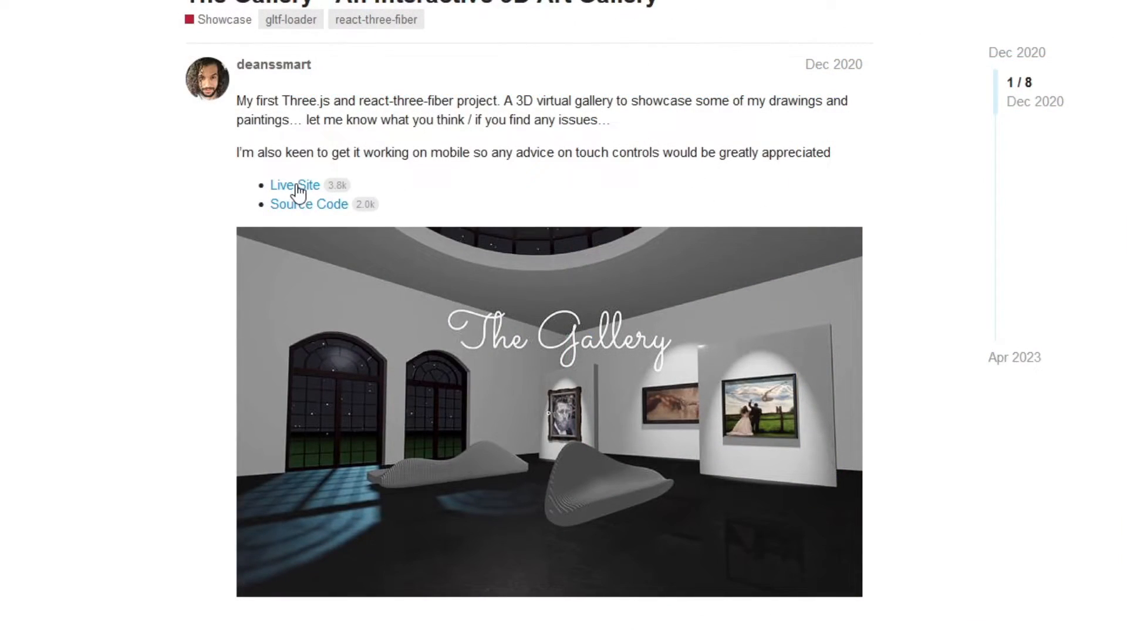
Launch The Gallery's live 3D virtual art gallery site from the forum post
click(294, 185)
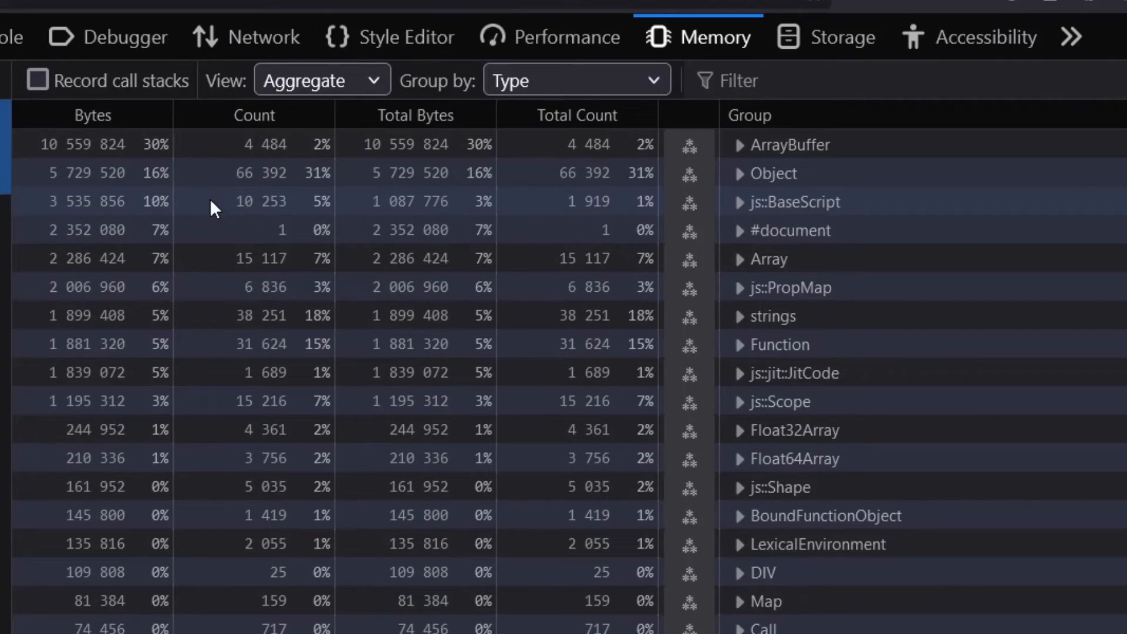
Expand the ArrayBuffer group into its objects and switch the snapshot to a different view
click(740, 145)
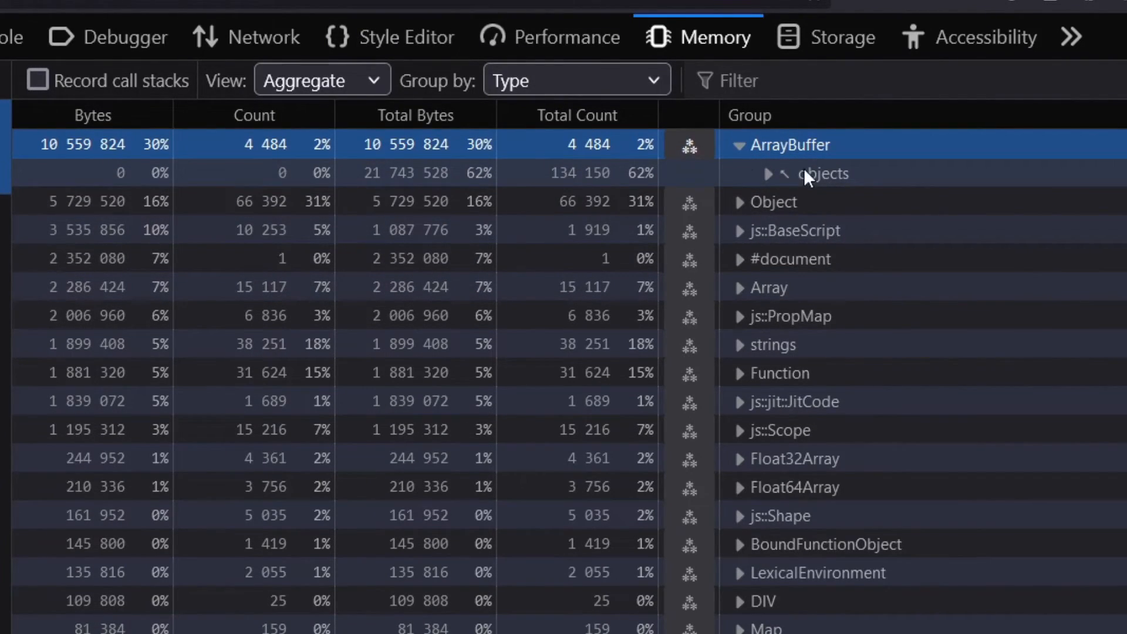
scroll(down, 3)
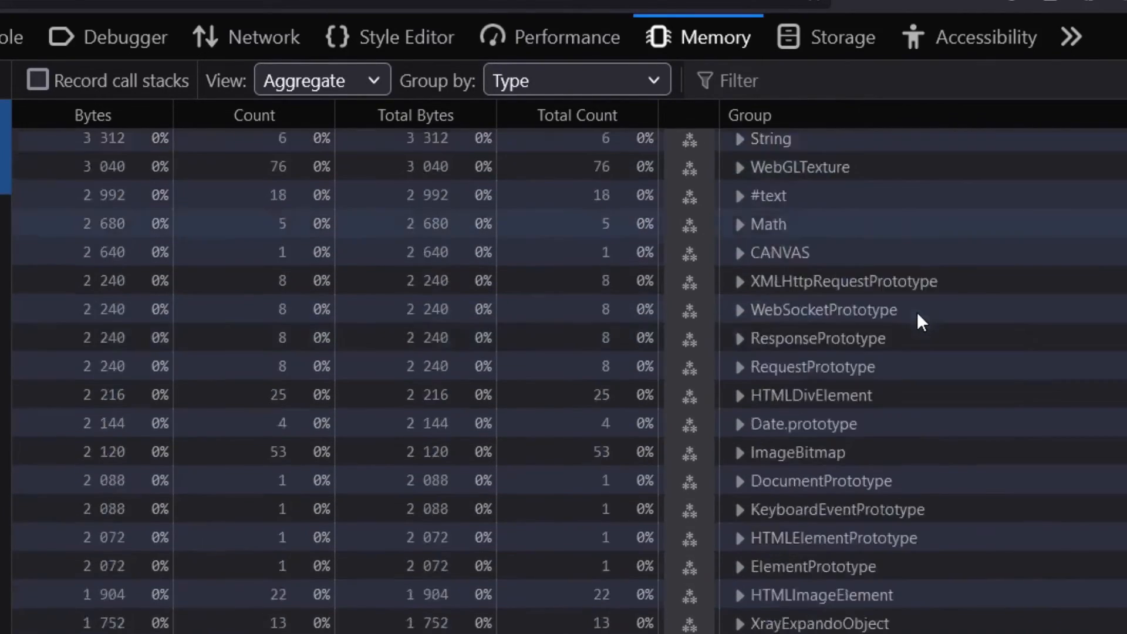
click(321, 80)
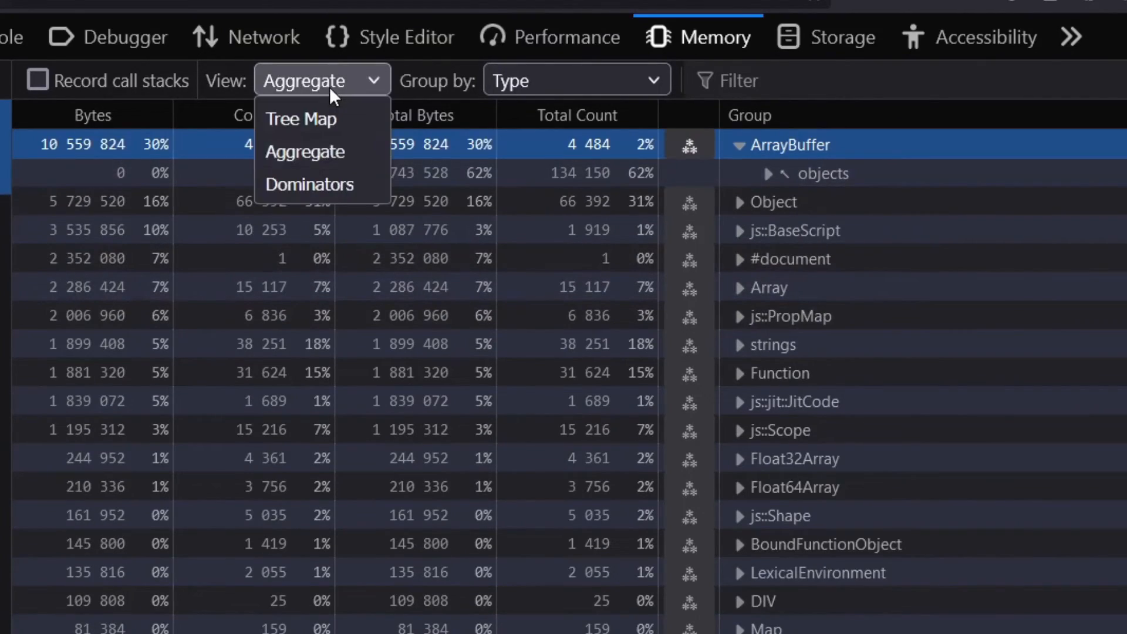
click(300, 118)
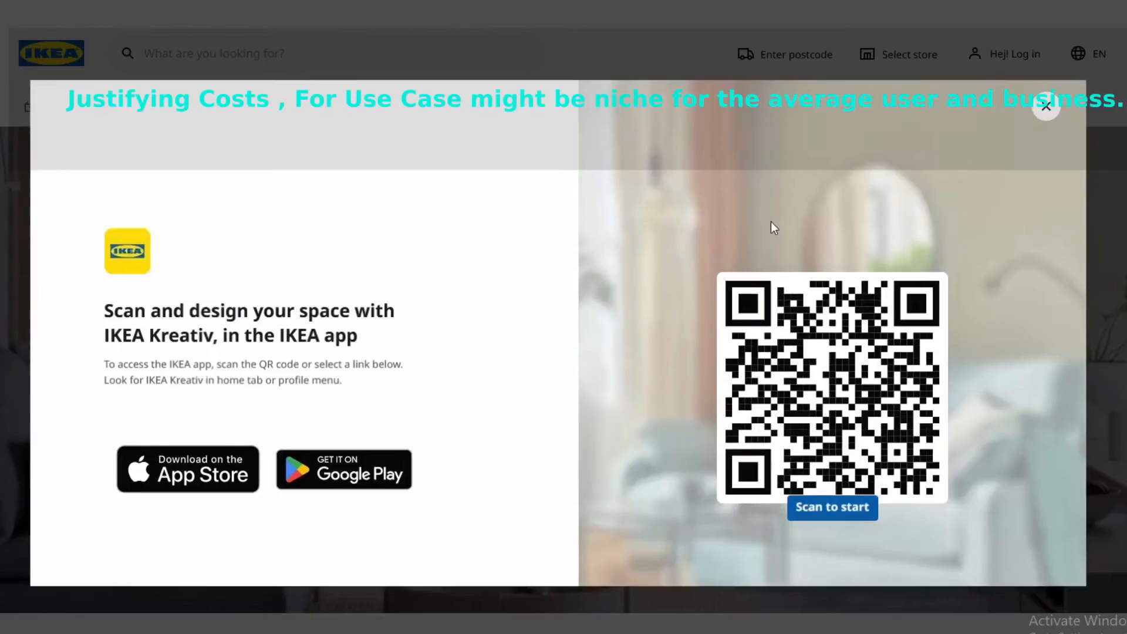
Close the app QR-code prompt and scroll the Kreativ page to the Empty spaces room templates
click(1046, 105)
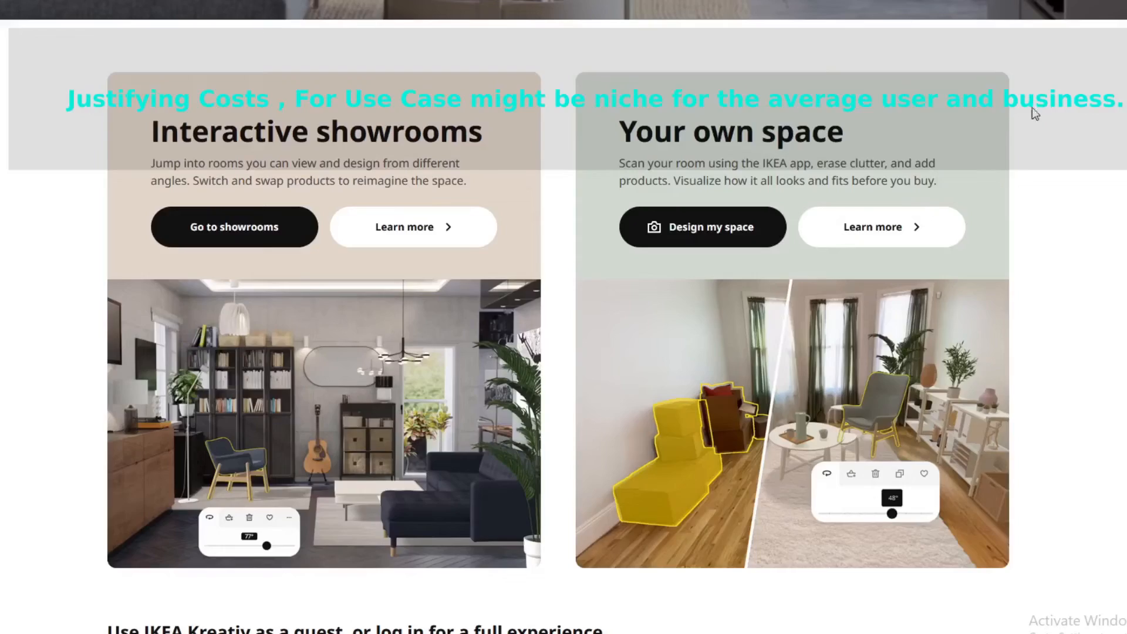
mouse_move(864, 232)
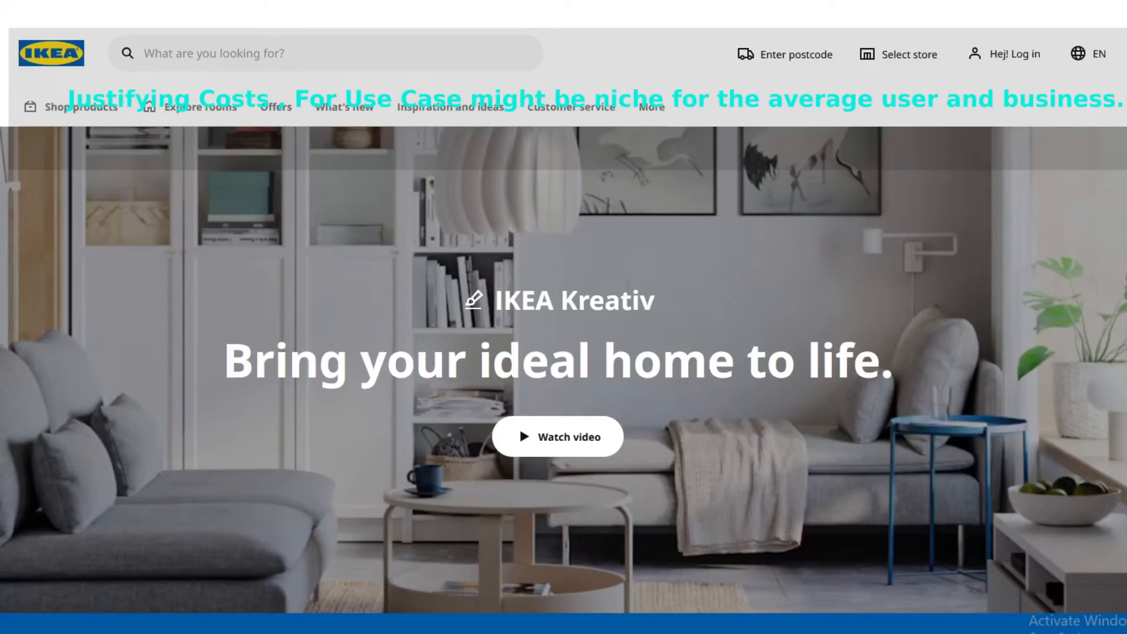
scroll(down, 3)
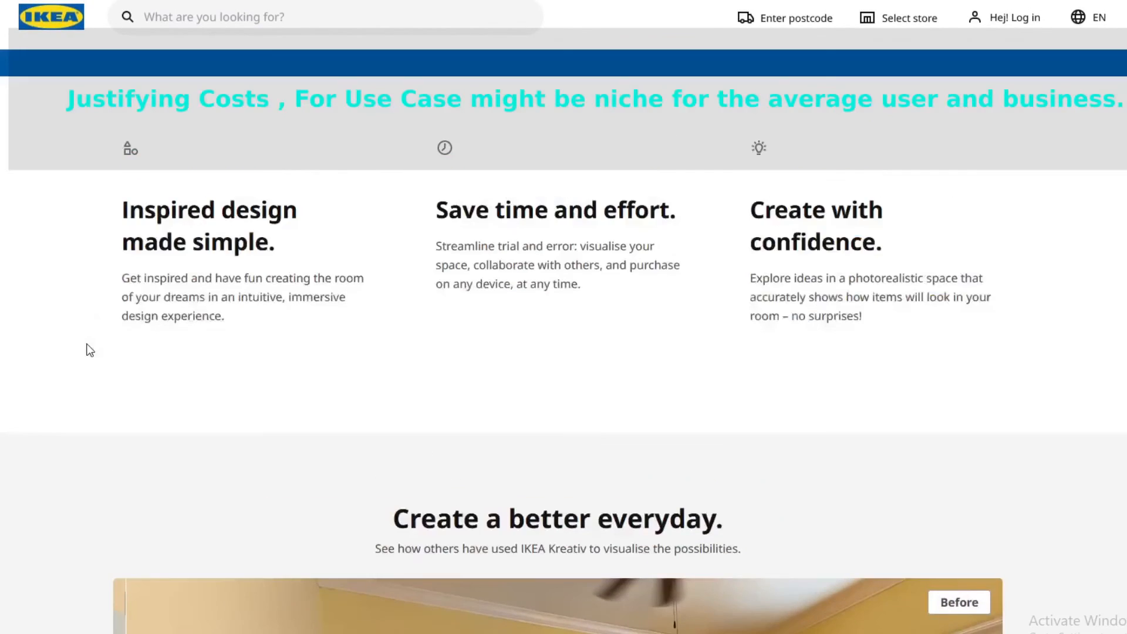
scroll(up, 3)
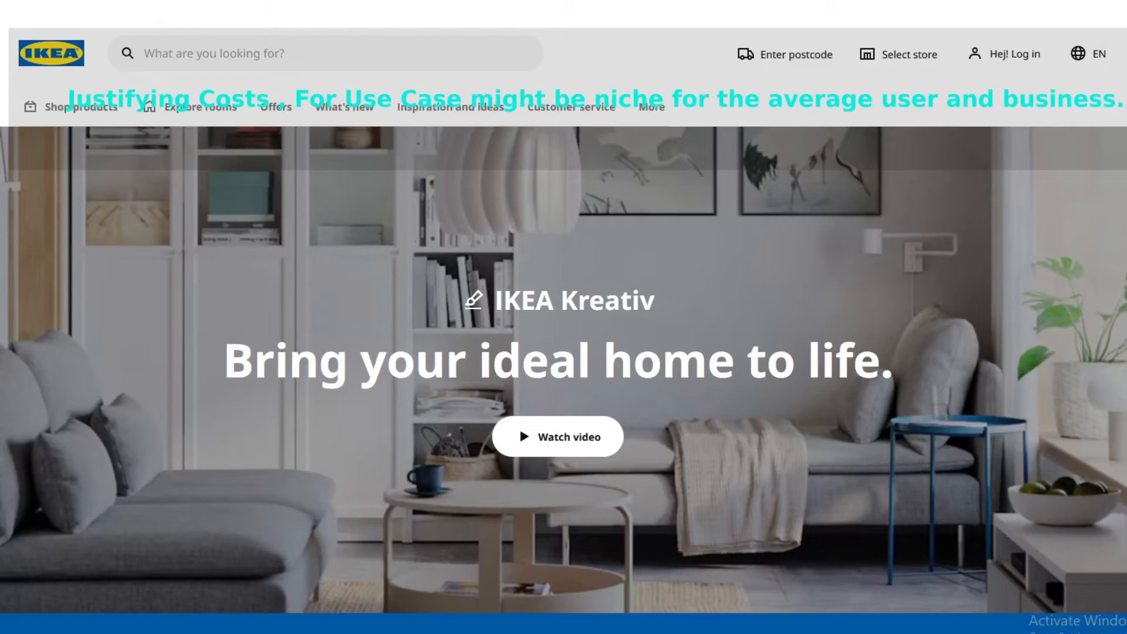
scroll(down, 3)
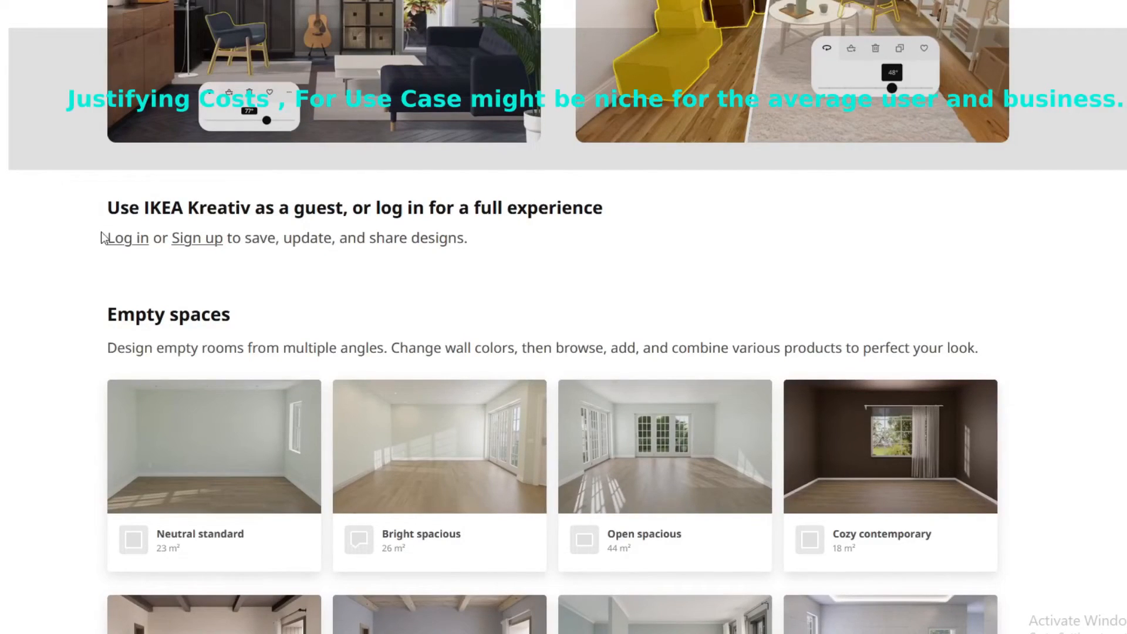
scroll(down, 3)
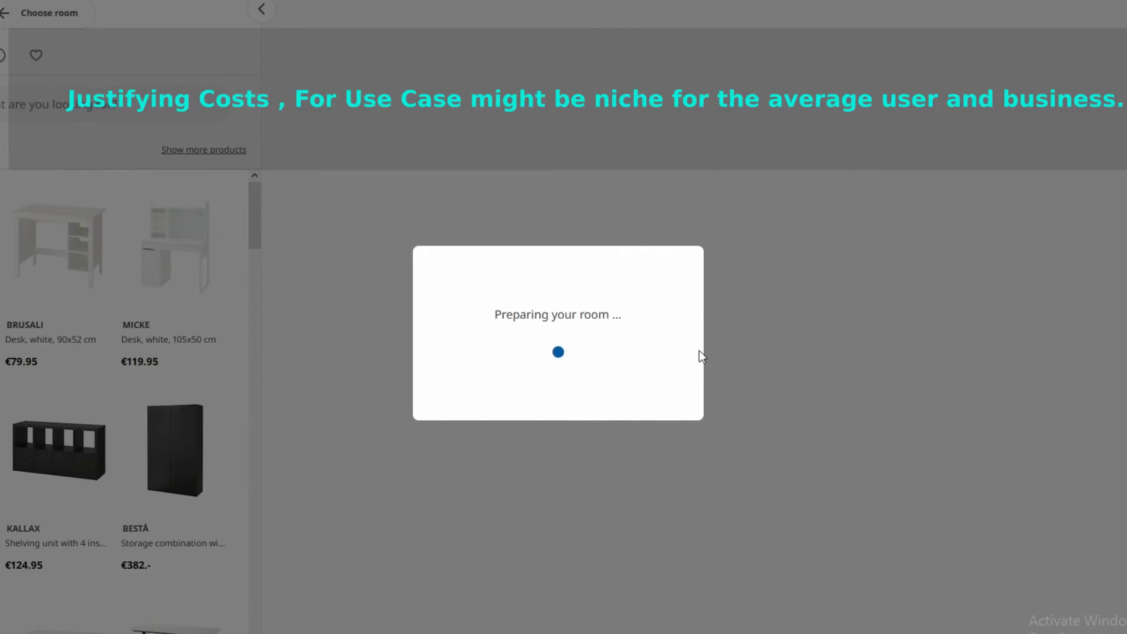
mouse_move(1052, 210)
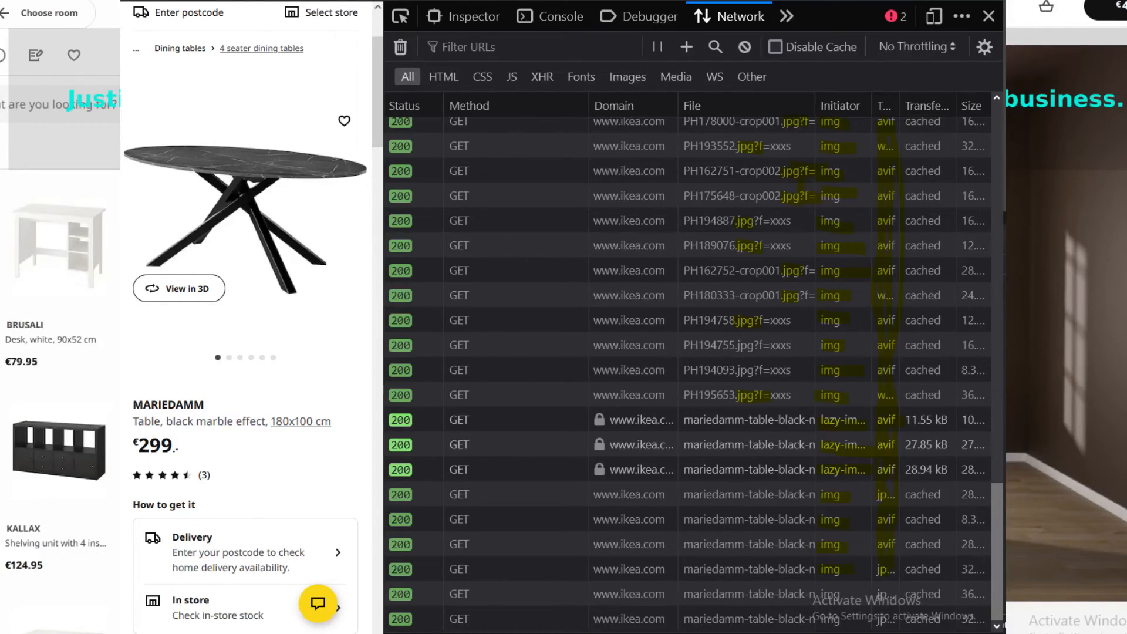
Choose an empty room template so it loads in the 3D planner
click(179, 288)
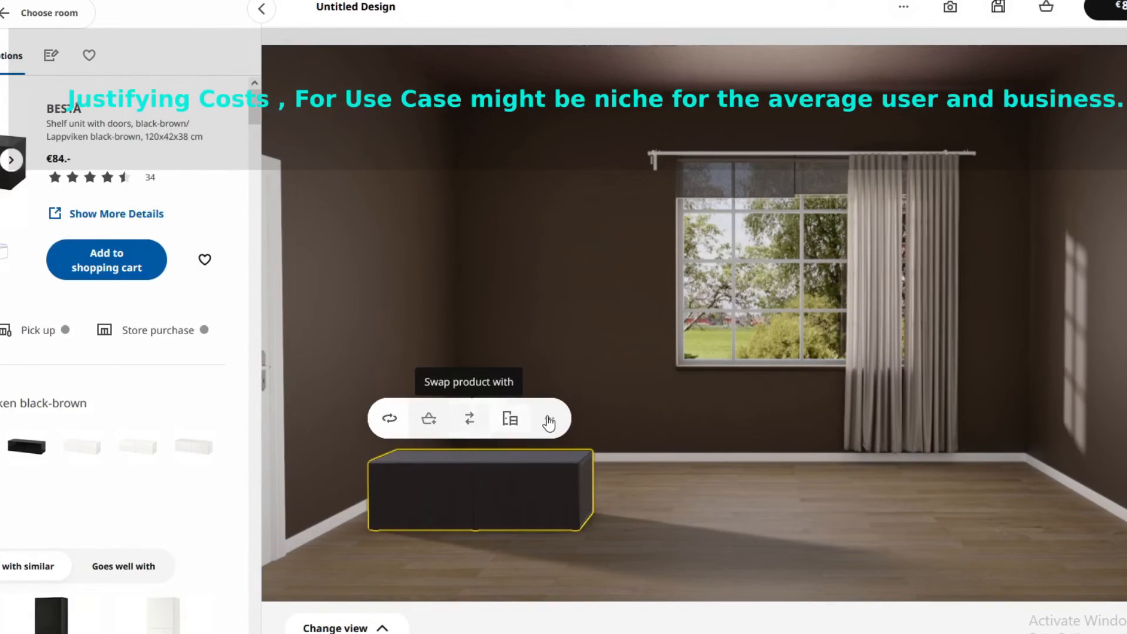
Add a product from the panel and select the tall black cabinet unit for the room
click(550, 418)
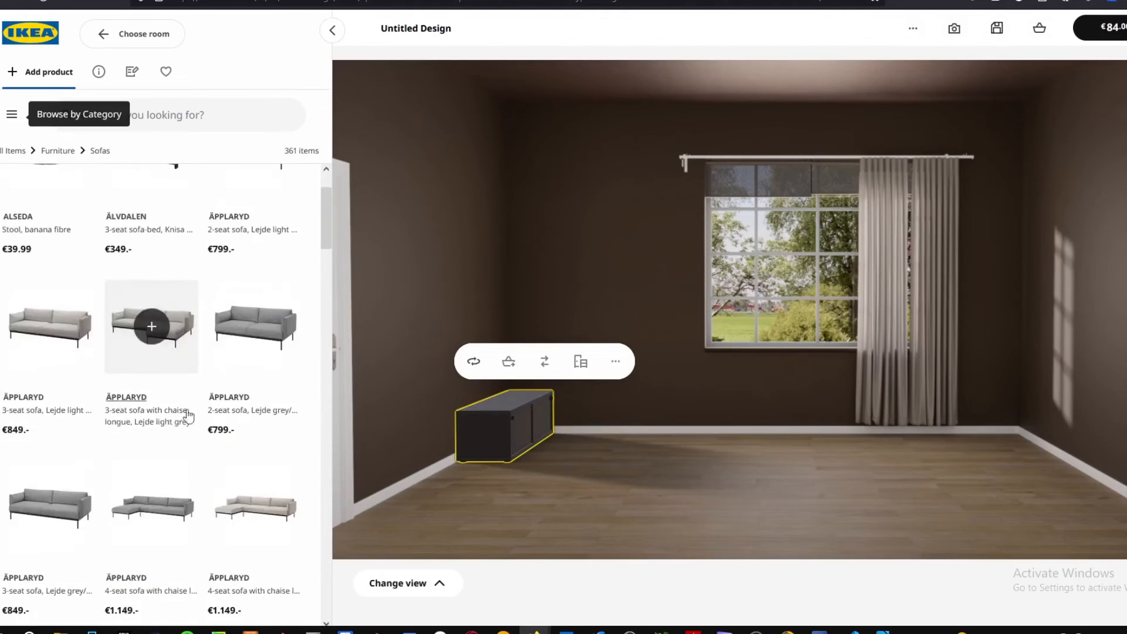
scroll(down, 3)
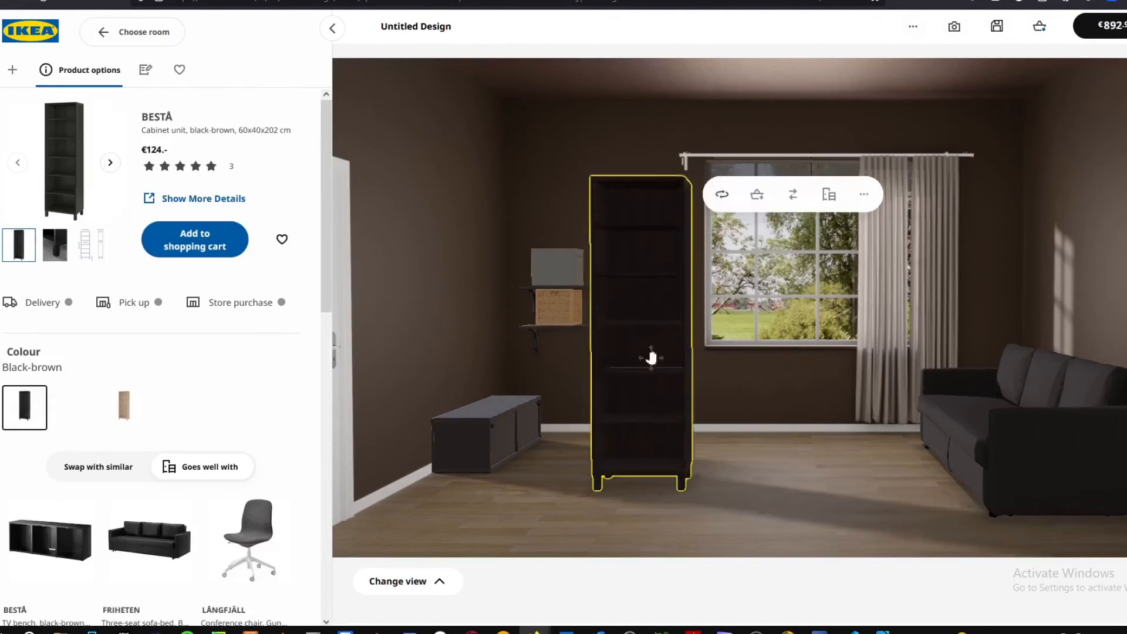
click(123, 408)
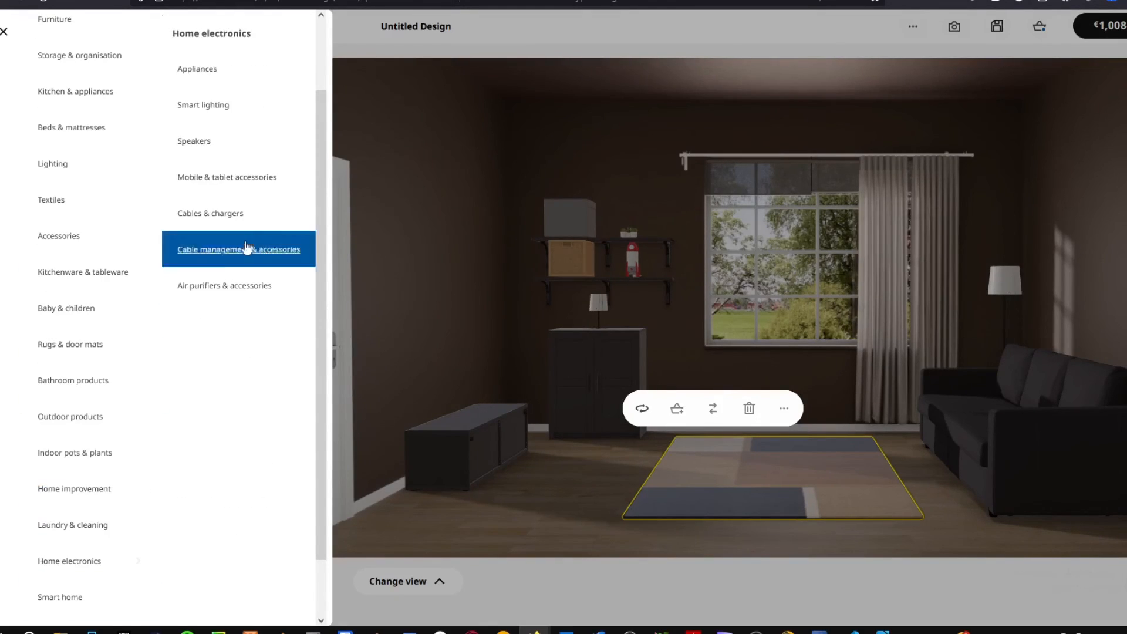
Browse home electronics, add the BRIMNES wardrobe and show the Wi-Fi speaker products
click(238, 249)
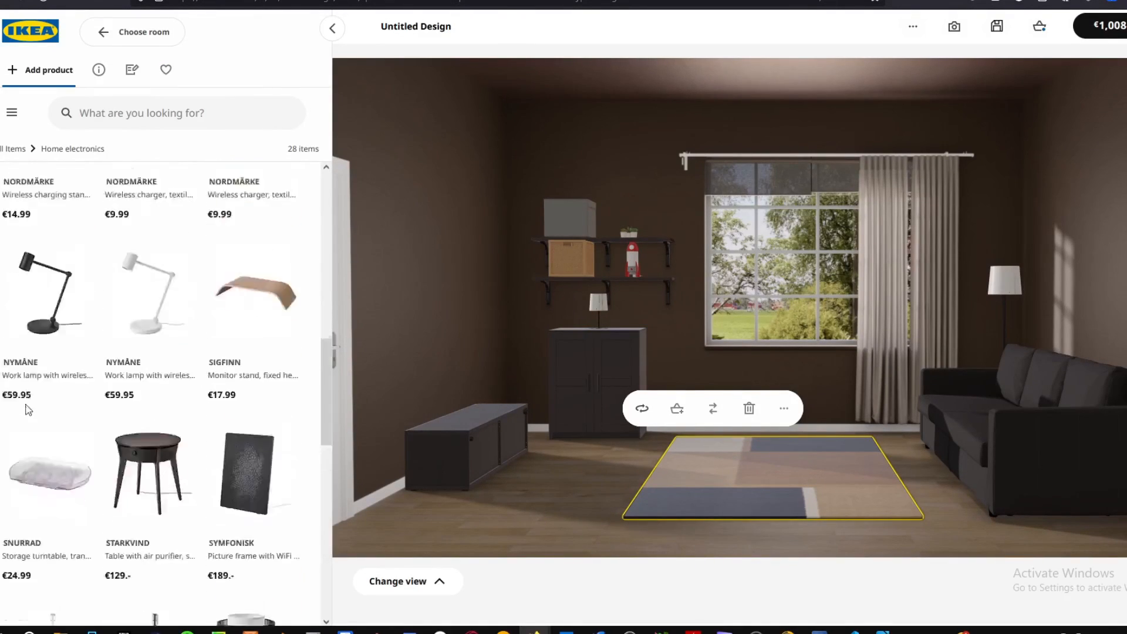
text(v)
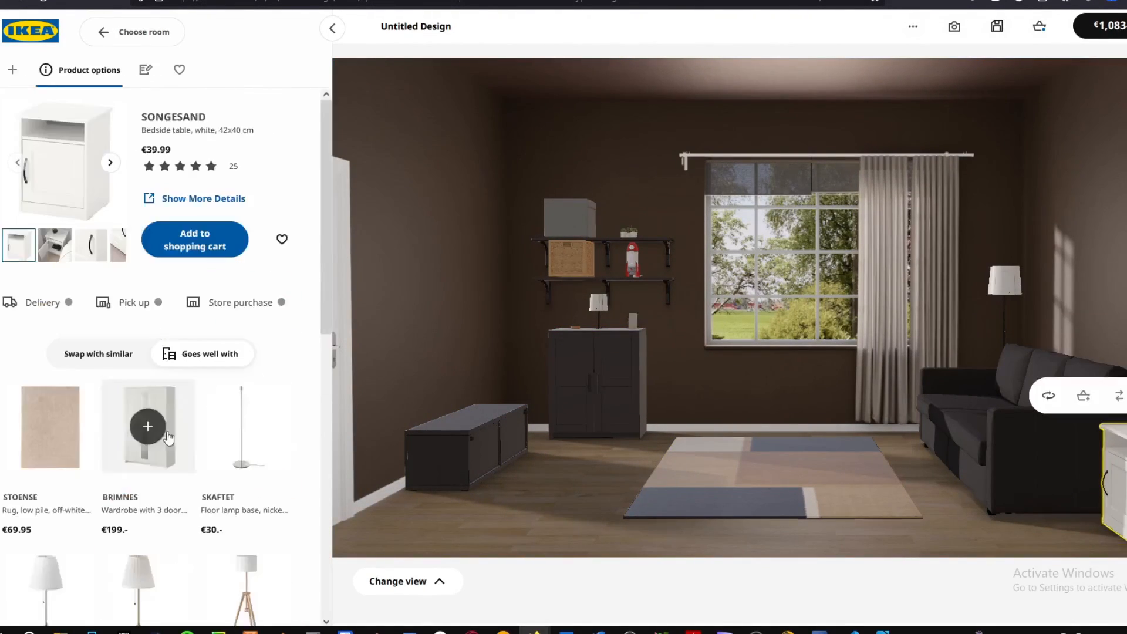
click(12, 69)
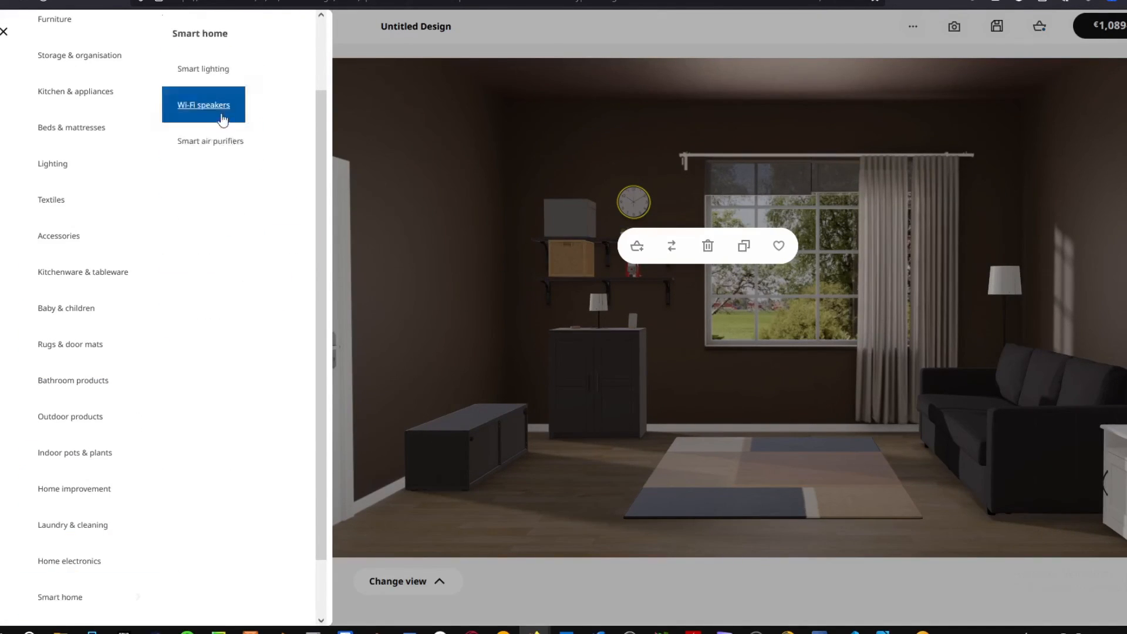
click(203, 104)
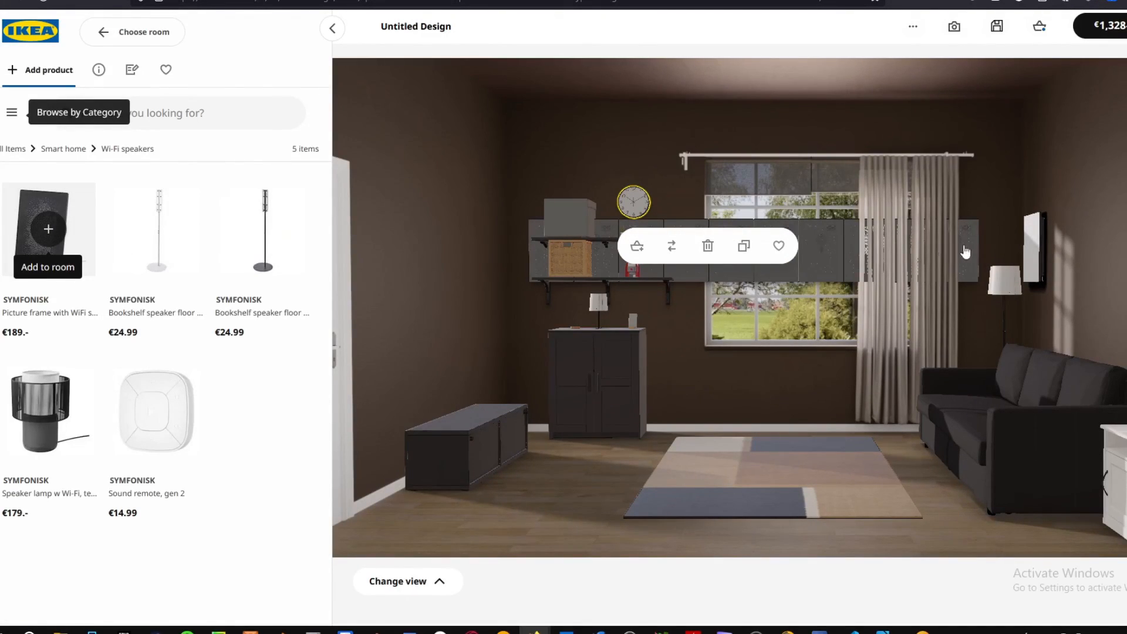